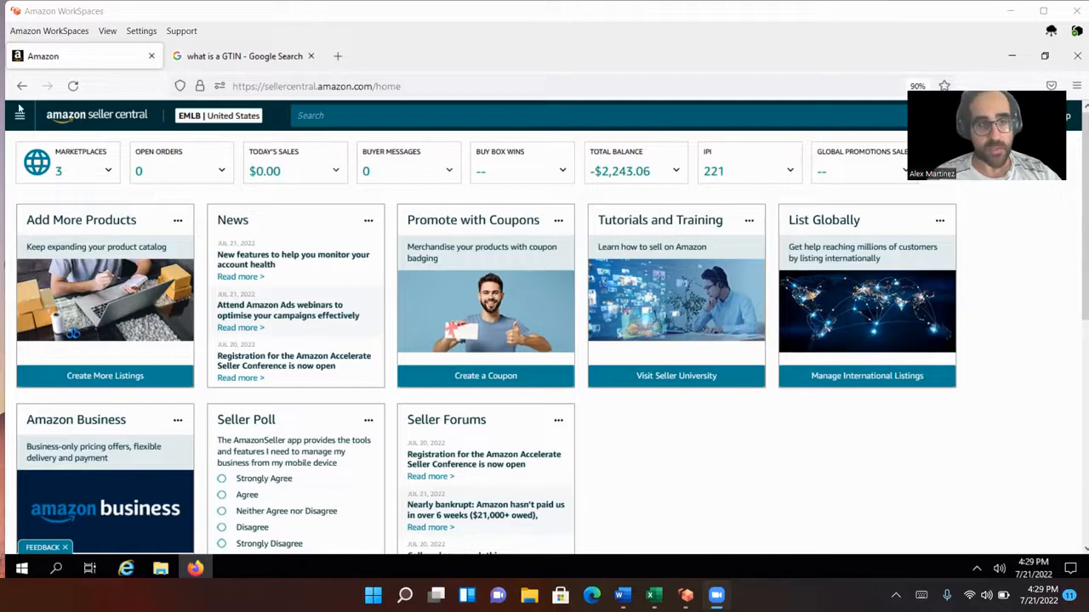
Briefly toggle the site navigation, then bring up the Seller Central Help hub.
left_click(21, 116)
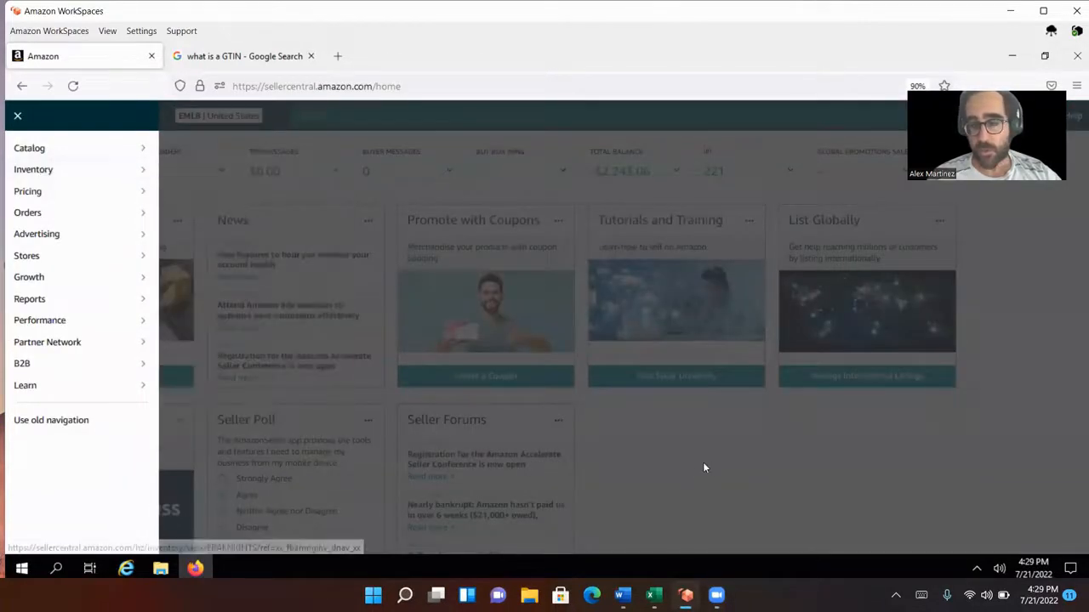
left_click(17, 115)
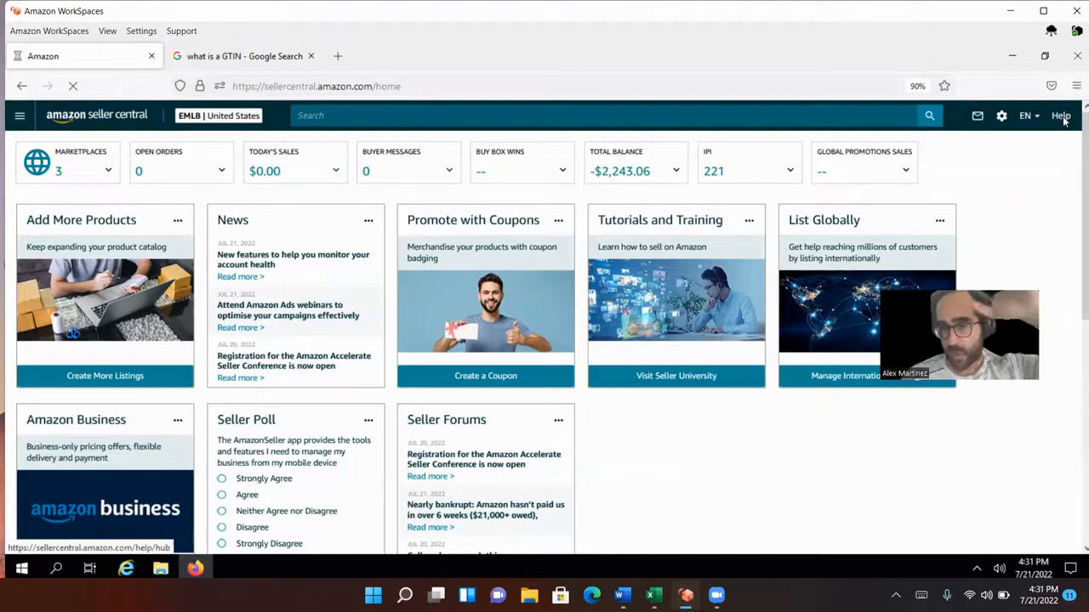
left_click(1062, 116)
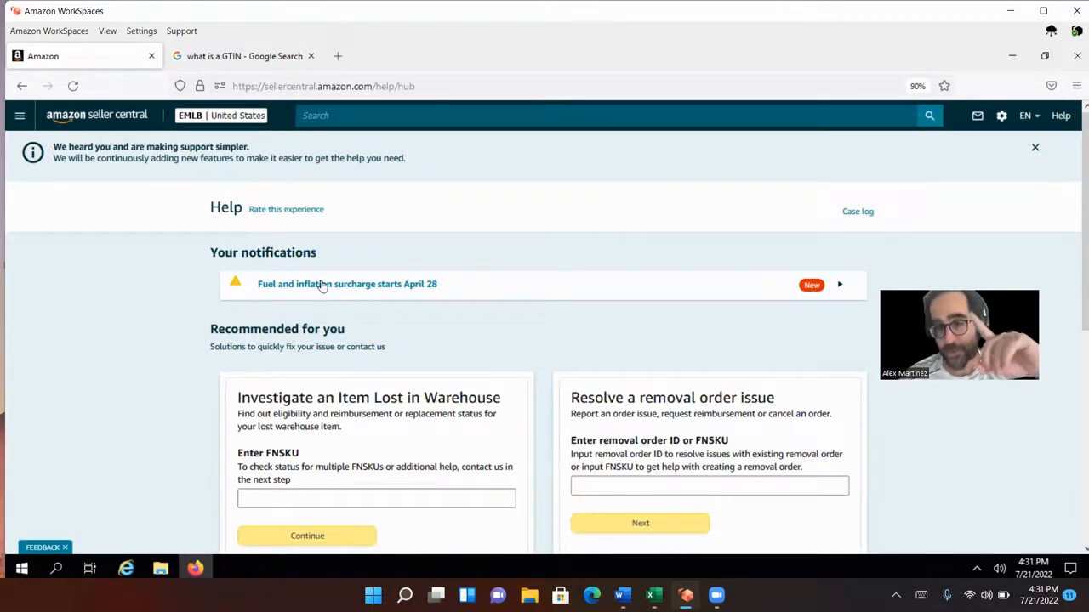
scroll("down", 3)
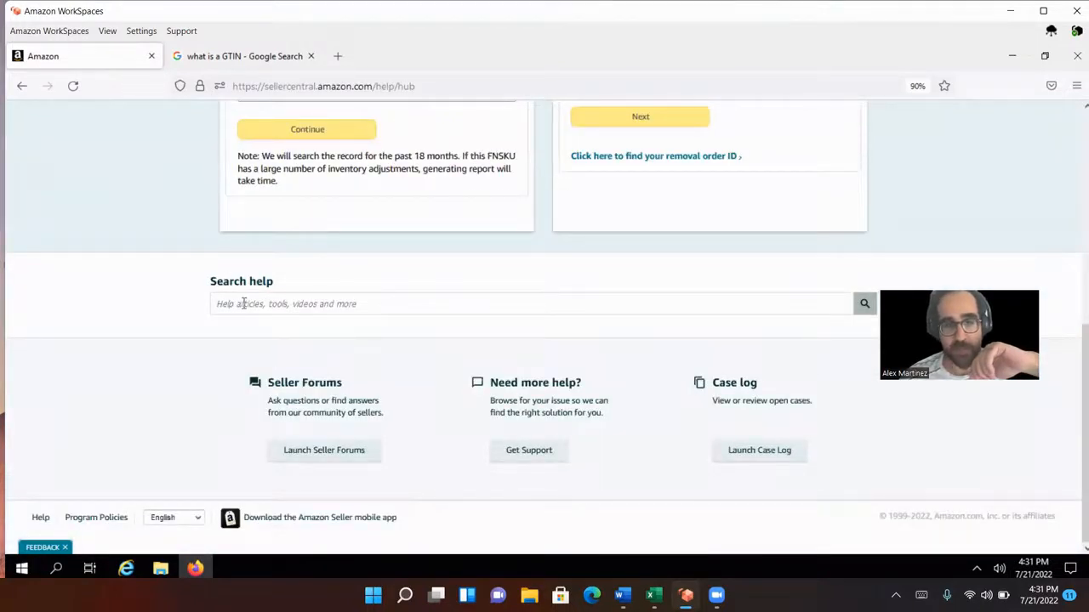
Search the help articles for 'Request to use my brand name'.
left_click(531, 302)
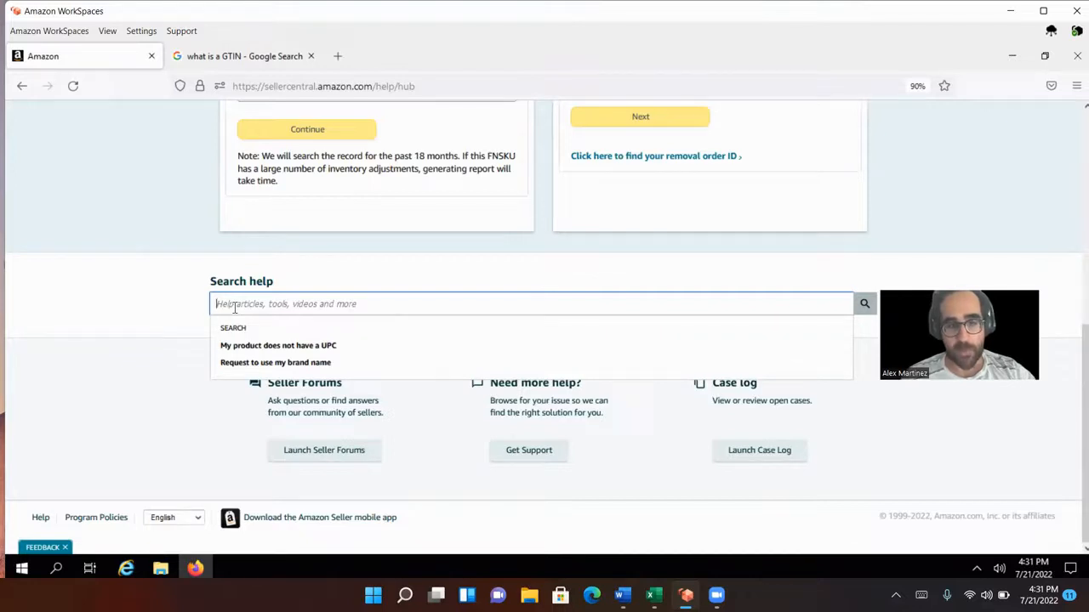
type("Red")
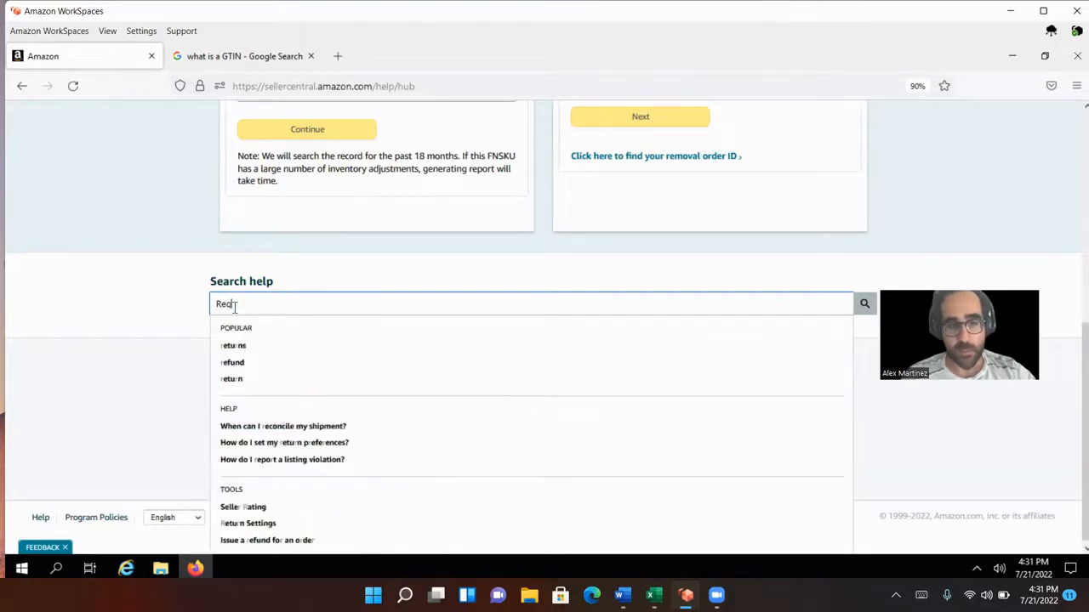
type("Request to use my brand na")
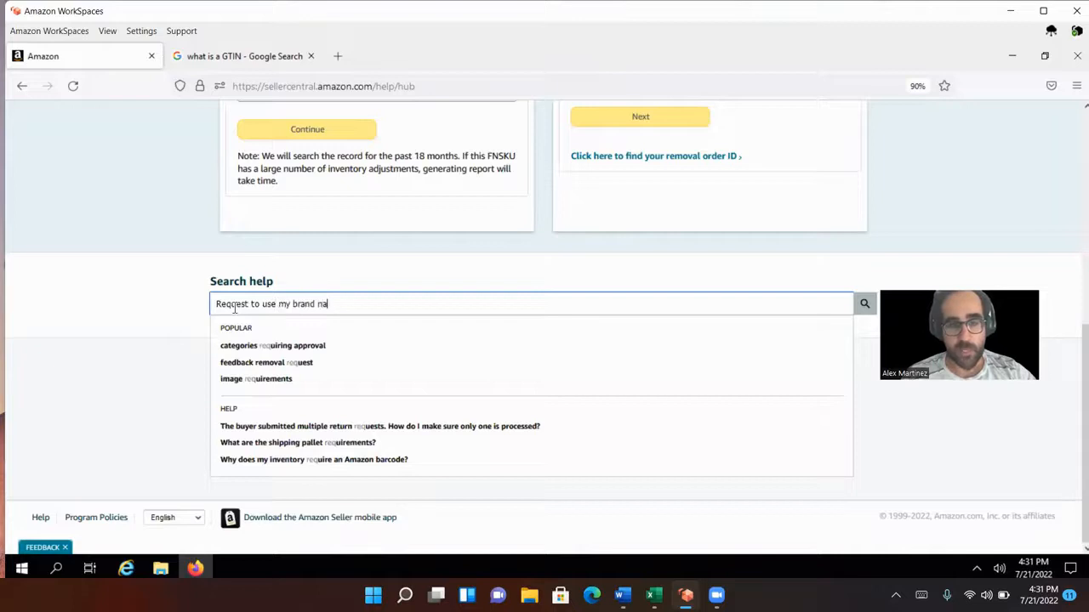
left_click(864, 302)
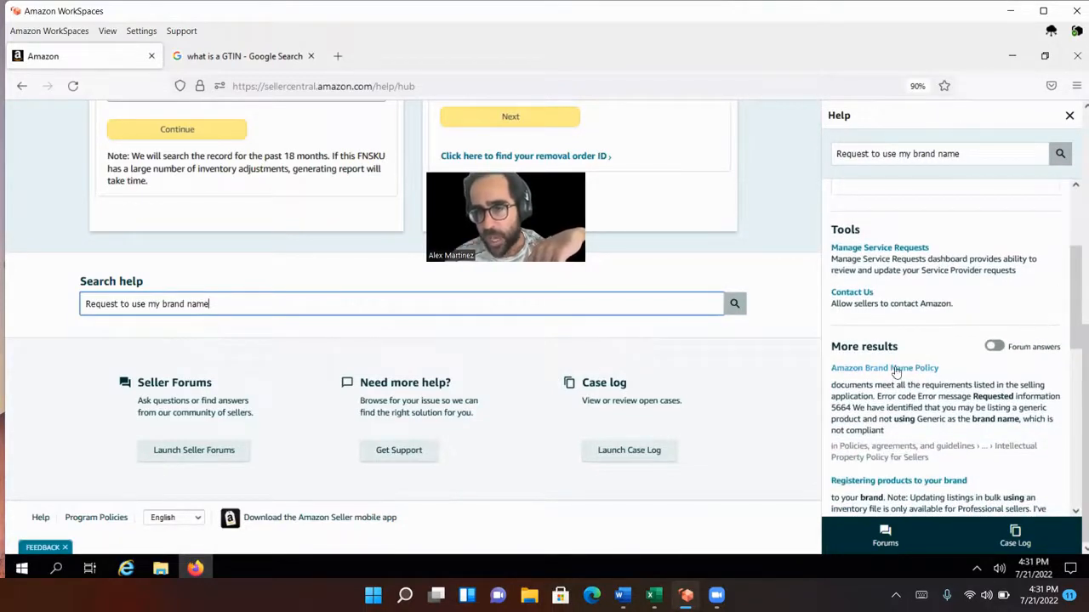
Read the Amazon Brand Name Policy article down to error code 5665 in its table.
left_click(884, 367)
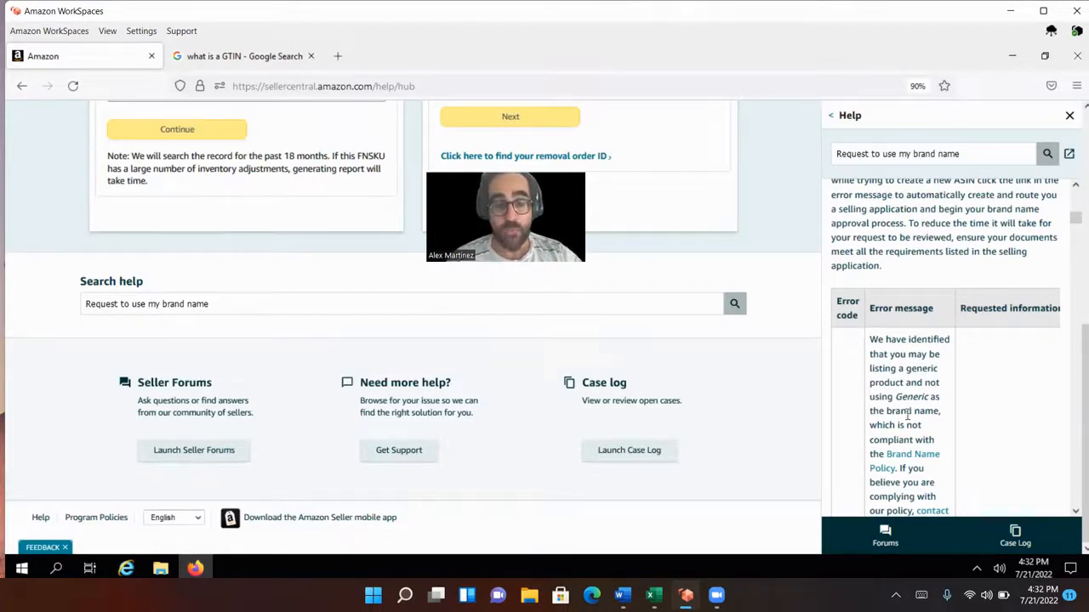
scroll("down", 3)
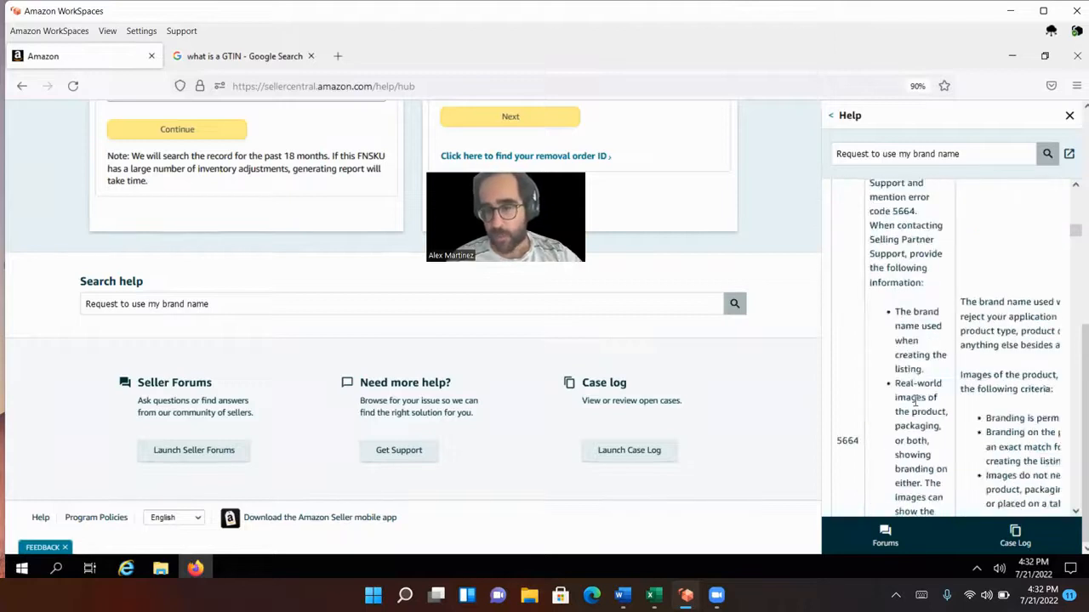
scroll("down", 3)
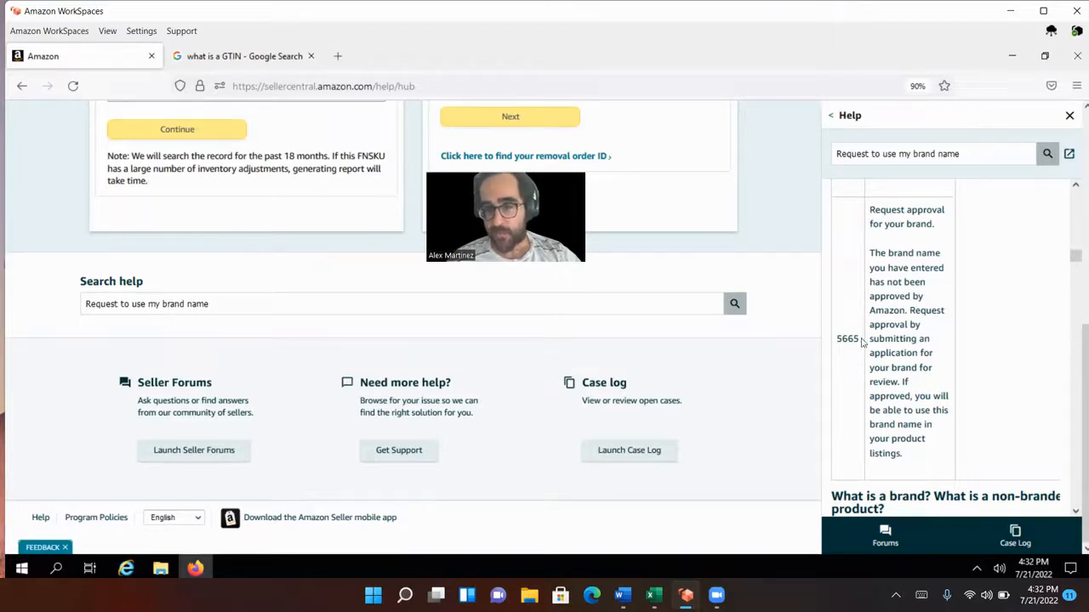
double_click(848, 339)
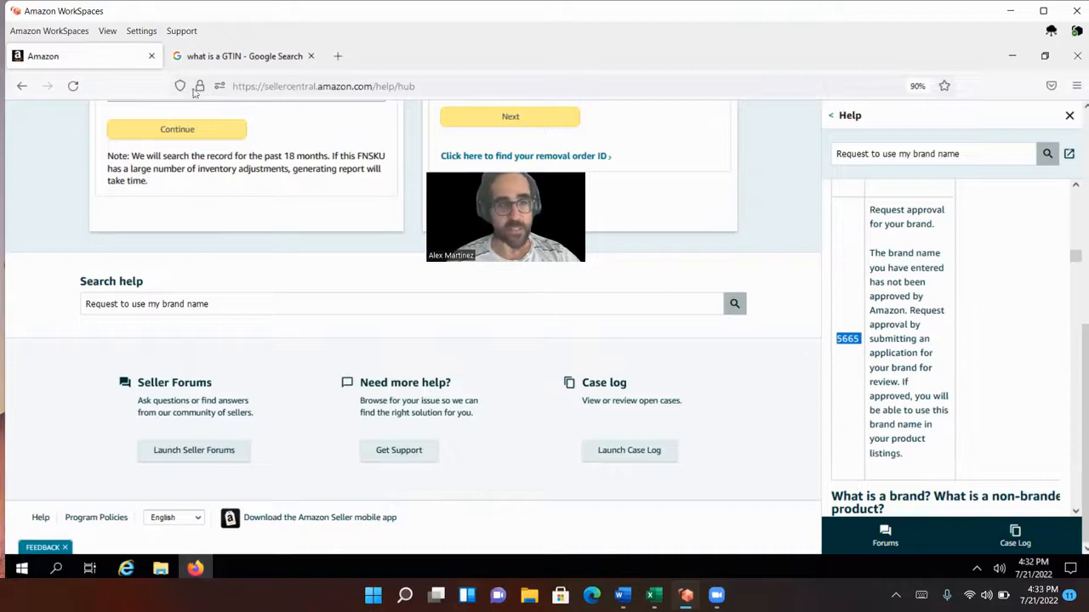
In a new Seller Central tab, reach the Get Support page from the Help hub.
left_click(245, 55)
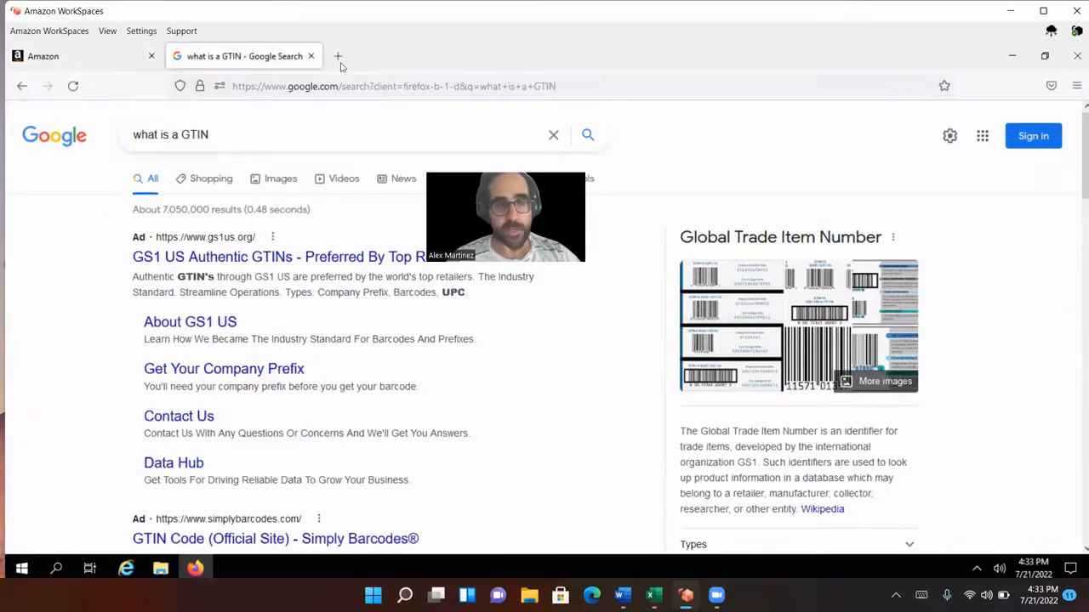
left_click(337, 56)
type("https://sellercentral.amazon.com/home")
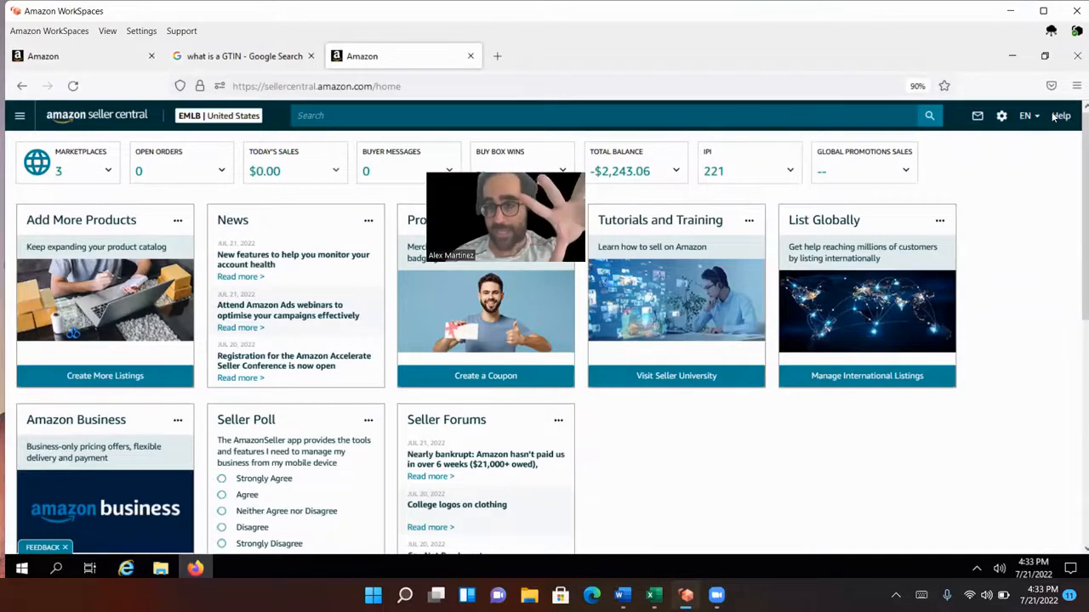
left_click(1062, 116)
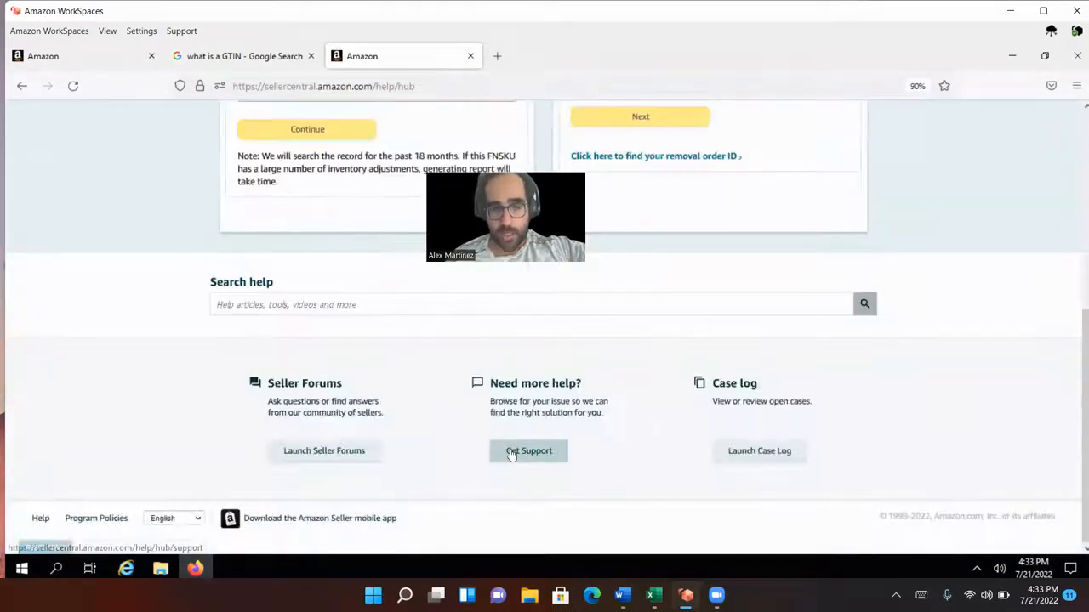
left_click(528, 450)
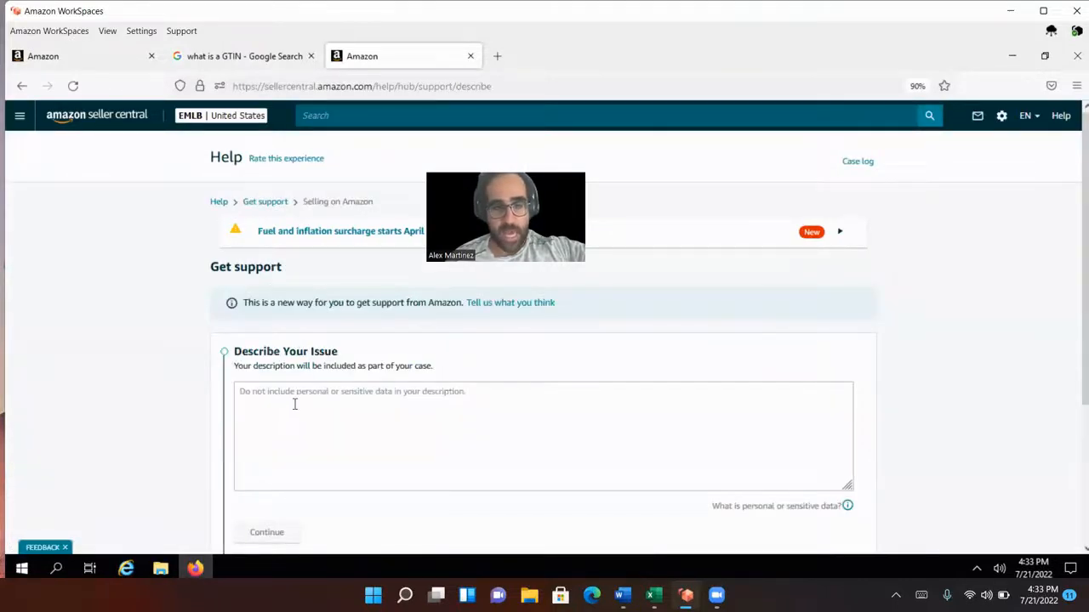
Describe the issue: error 5665, 'I would like to approve use of my Alexs Fun Shop' brand name.
scroll("down", 3)
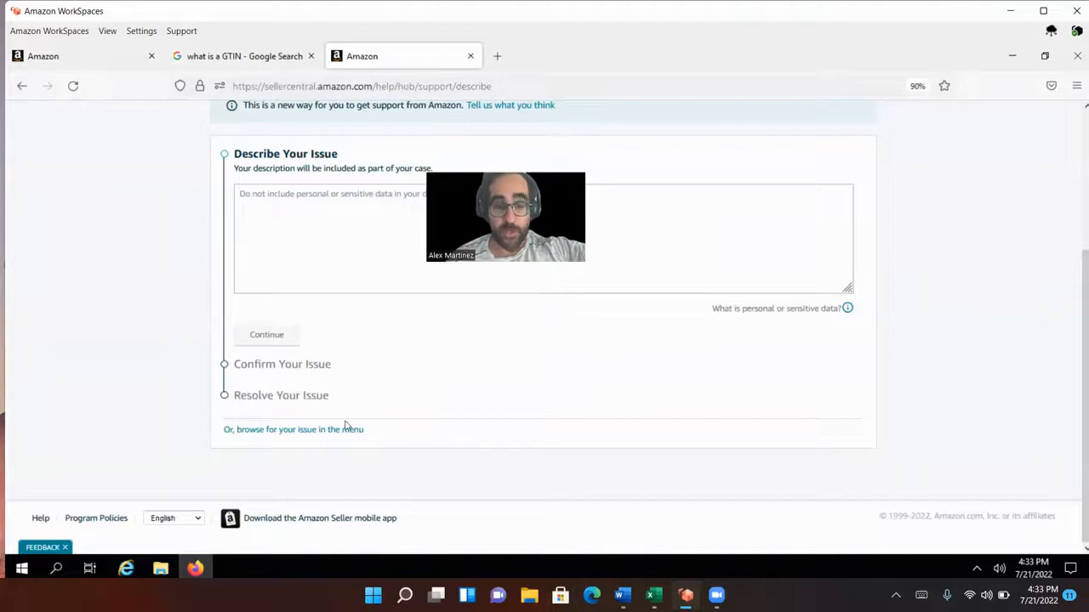
mouse_move(312, 361)
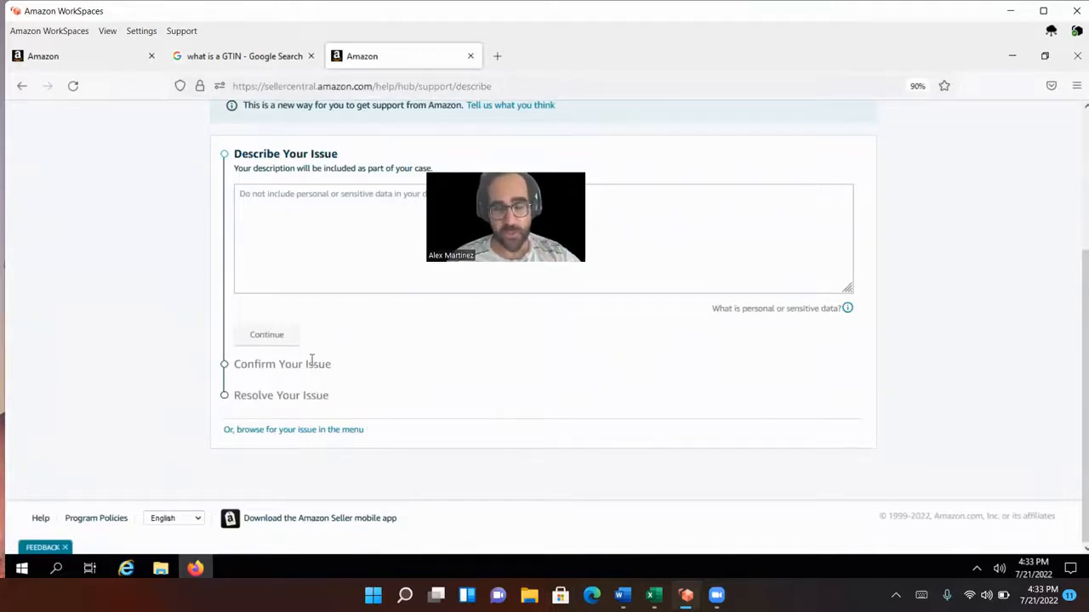
left_click(326, 235)
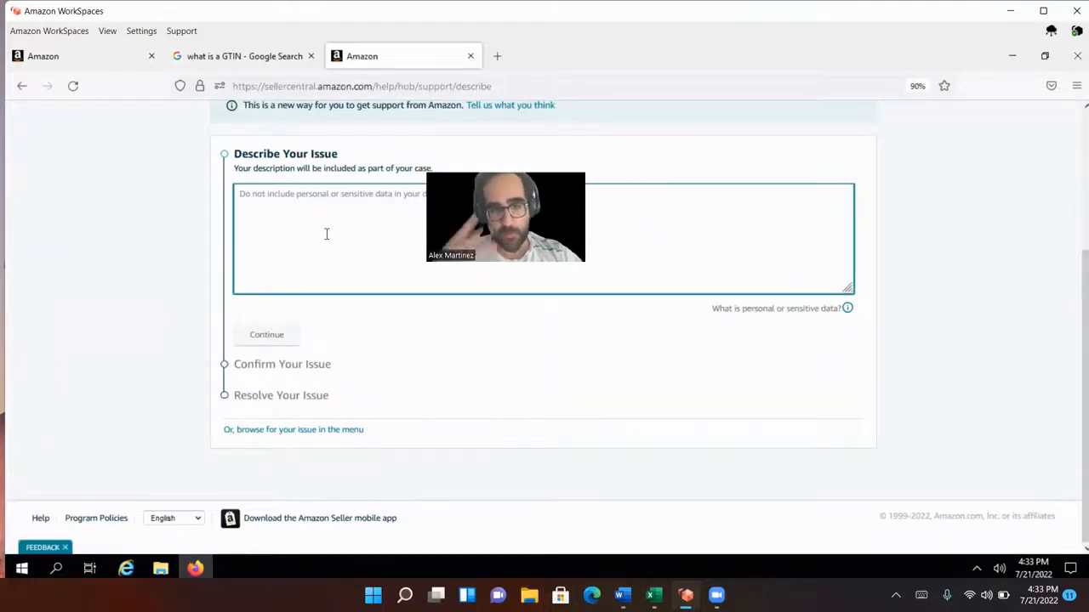
type("Error code 5665.")
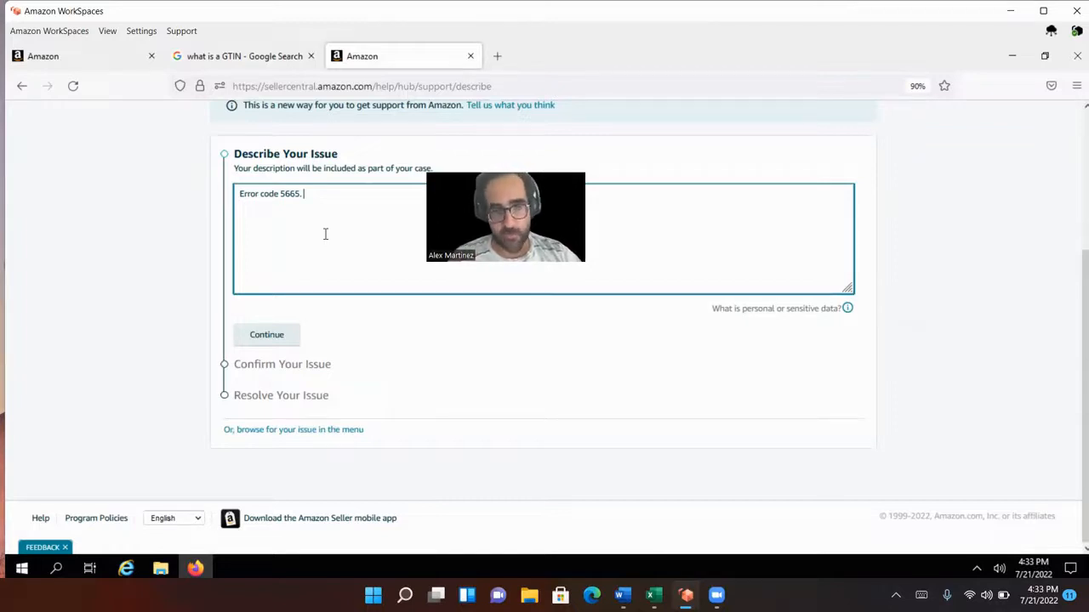
type("I would like to ap")
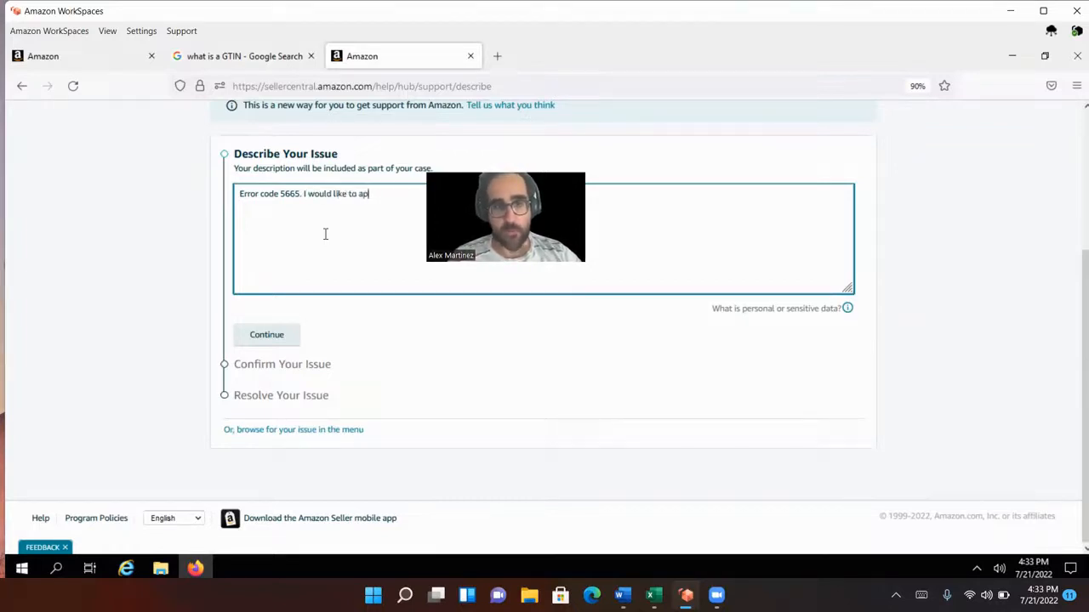
type("prove use of my brand name")
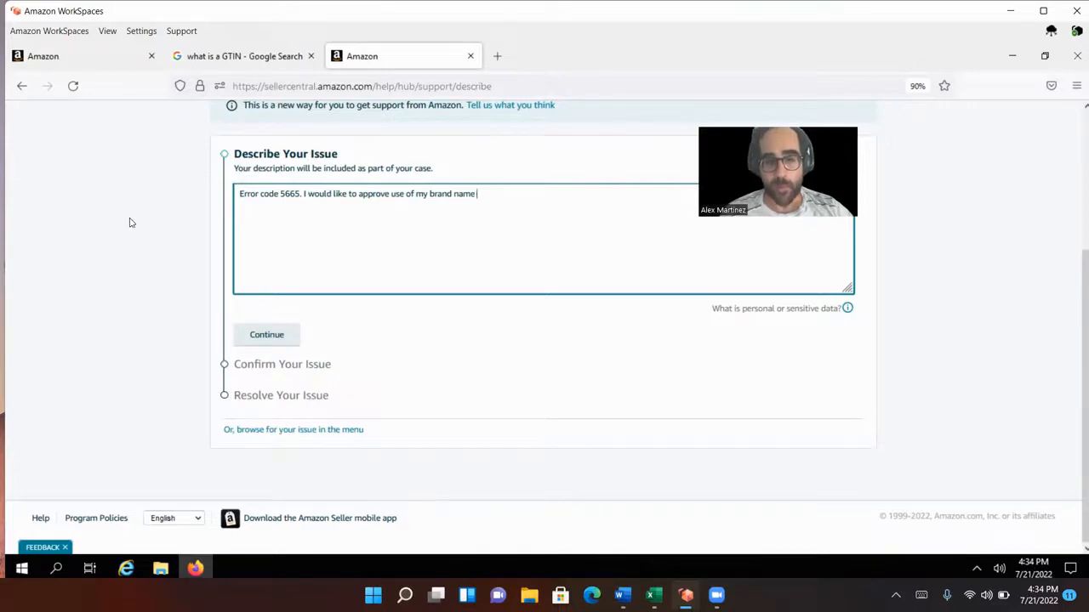
type("Alexs Fun Shop")
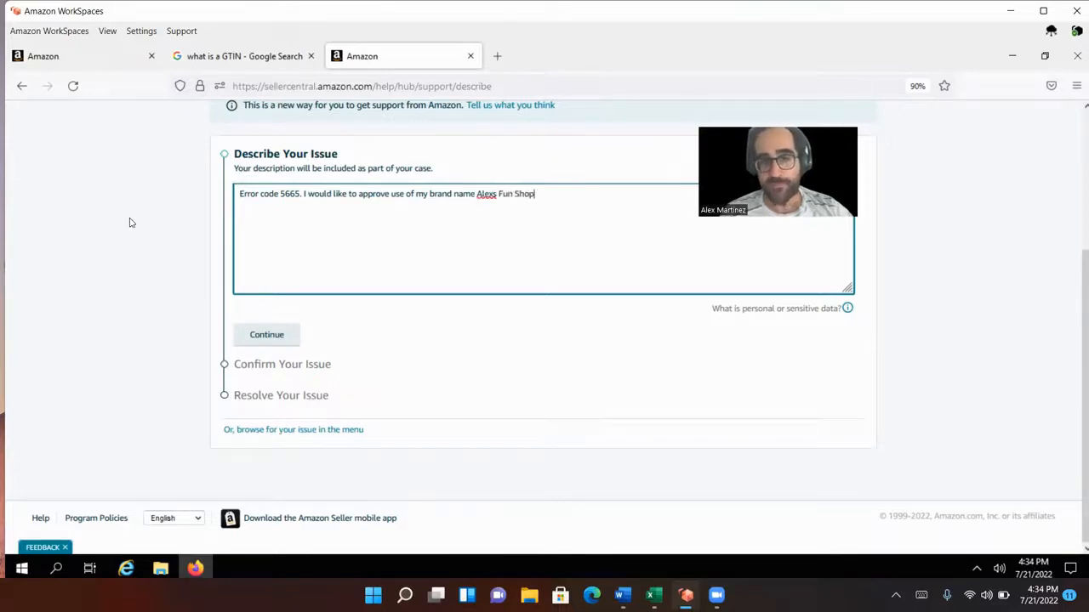
type(".")
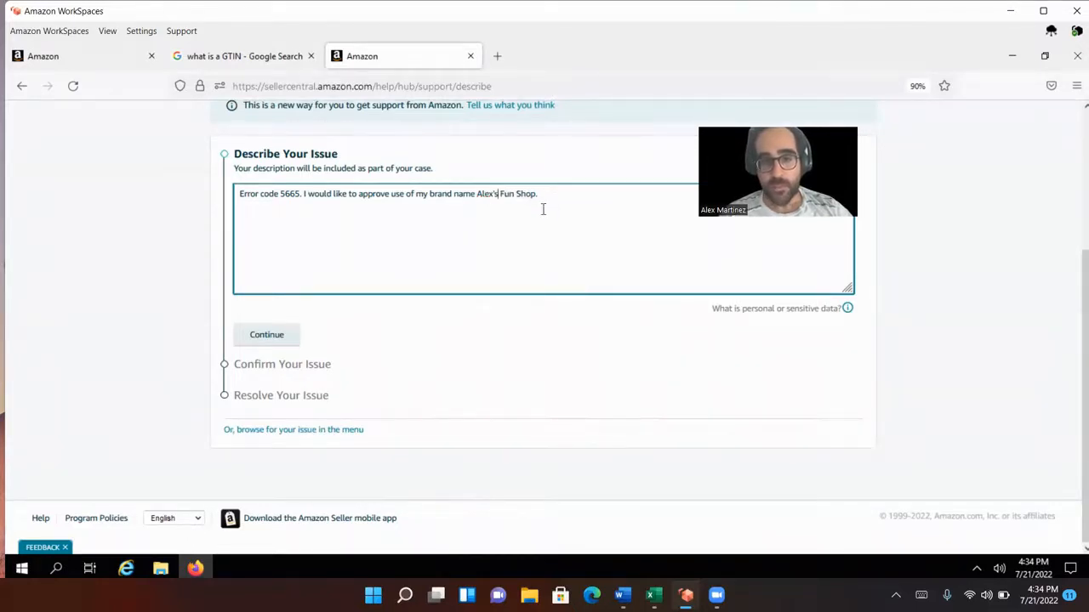
mouse_move(942, 210)
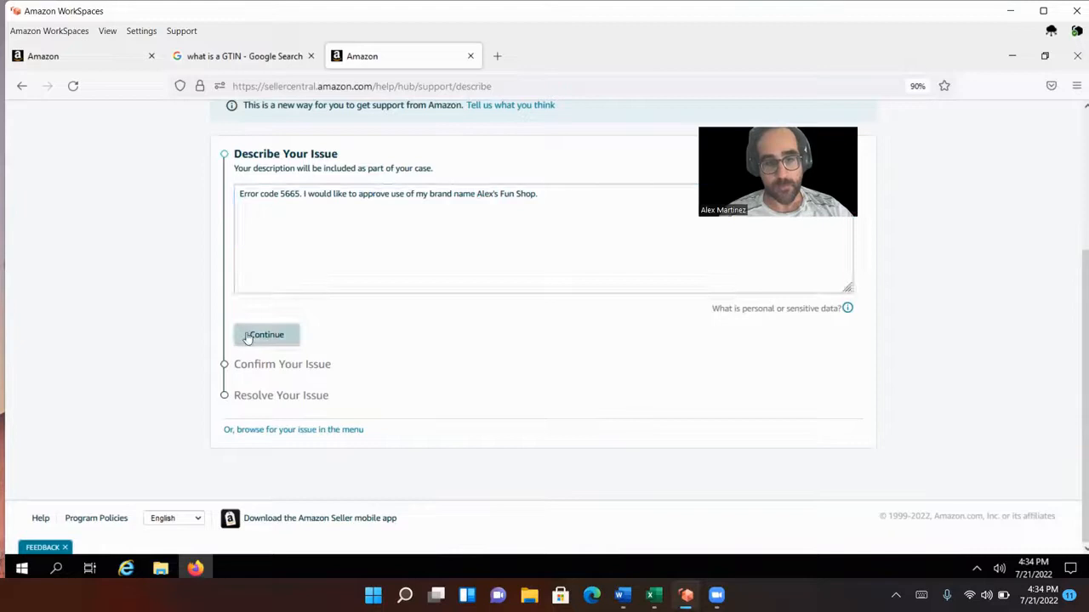
Submit the description and report that none of the suggested issues match.
left_click(266, 334)
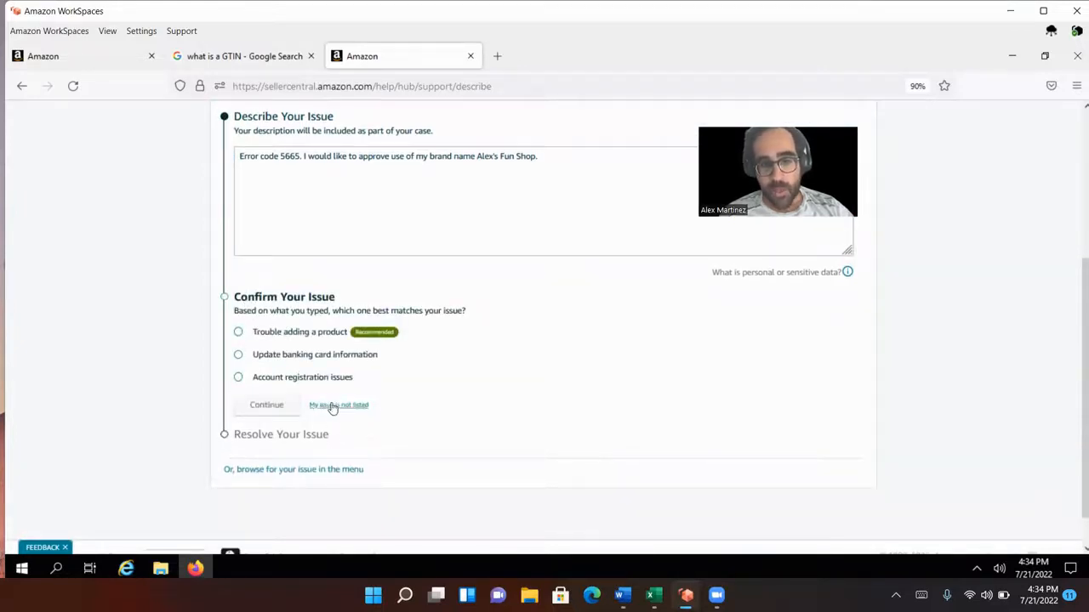
left_click(338, 405)
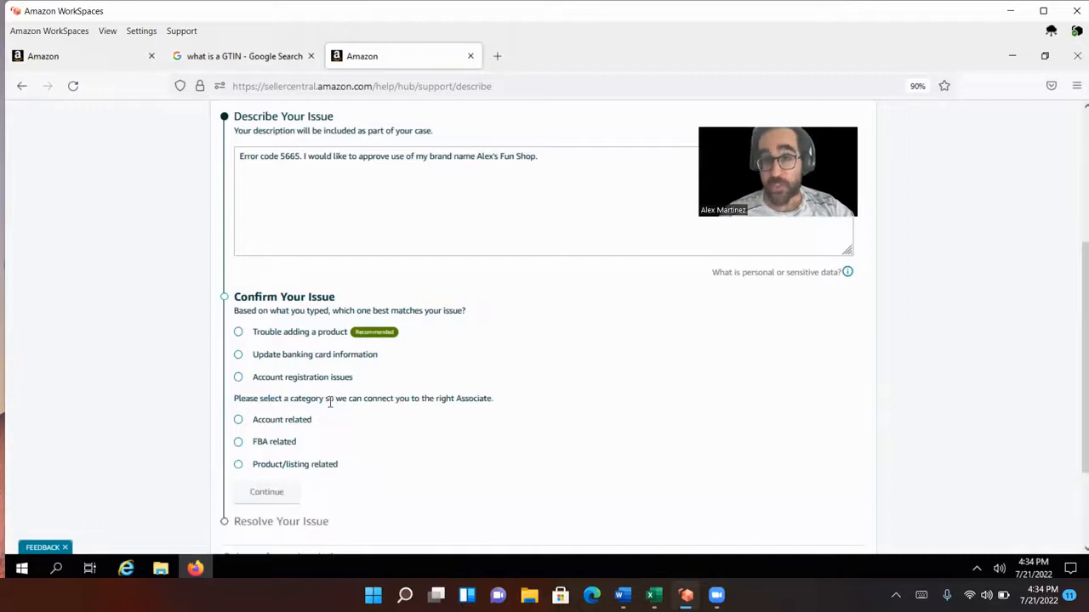
scroll("down", 3)
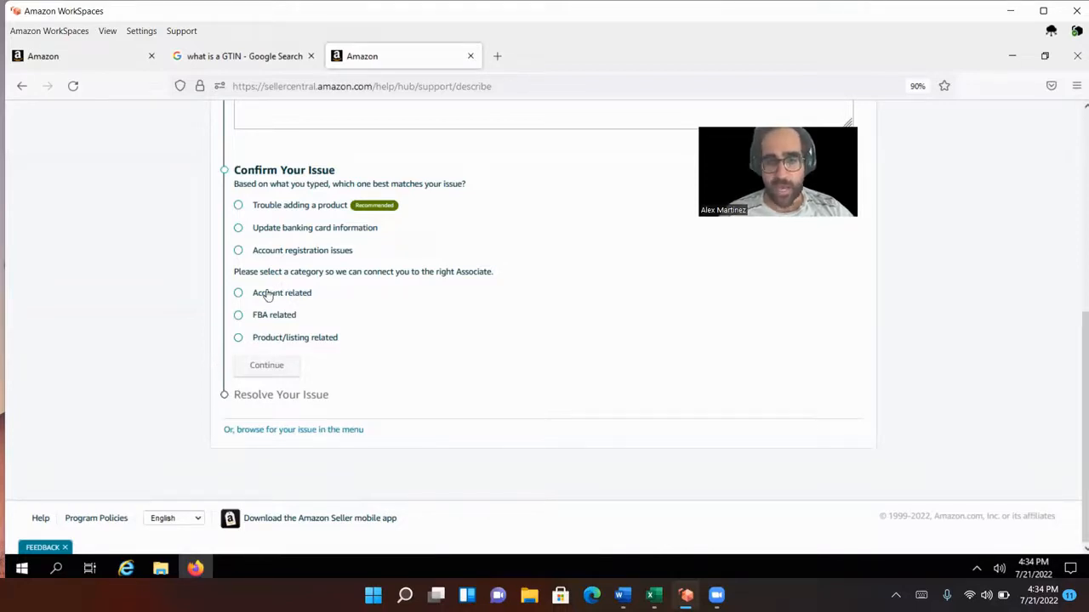
mouse_move(257, 299)
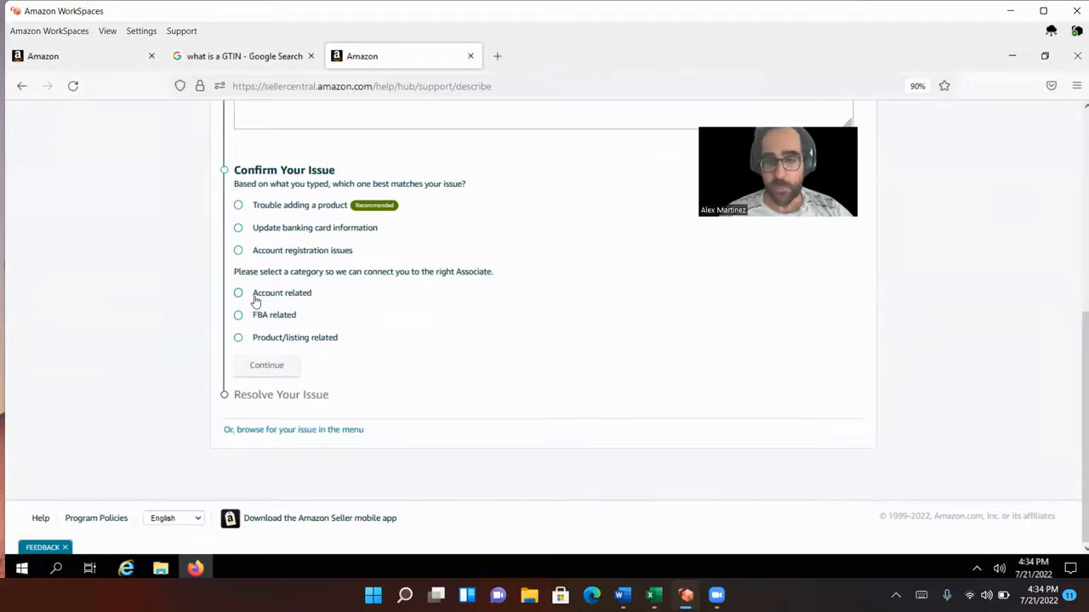
mouse_move(238, 336)
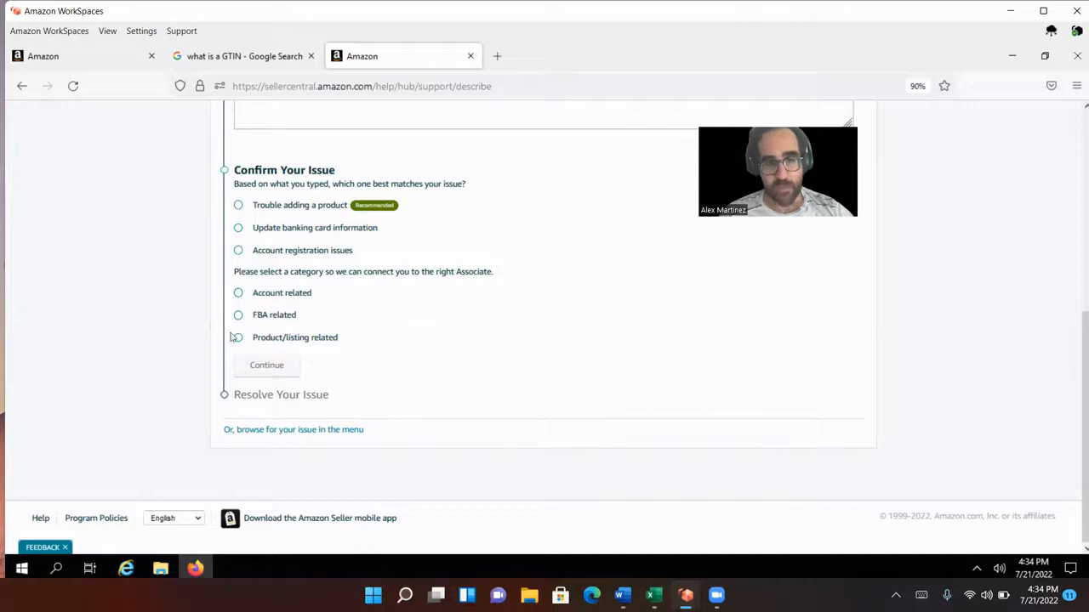
Categorise the case as Product/listing related with no identifier and continue.
left_click(238, 337)
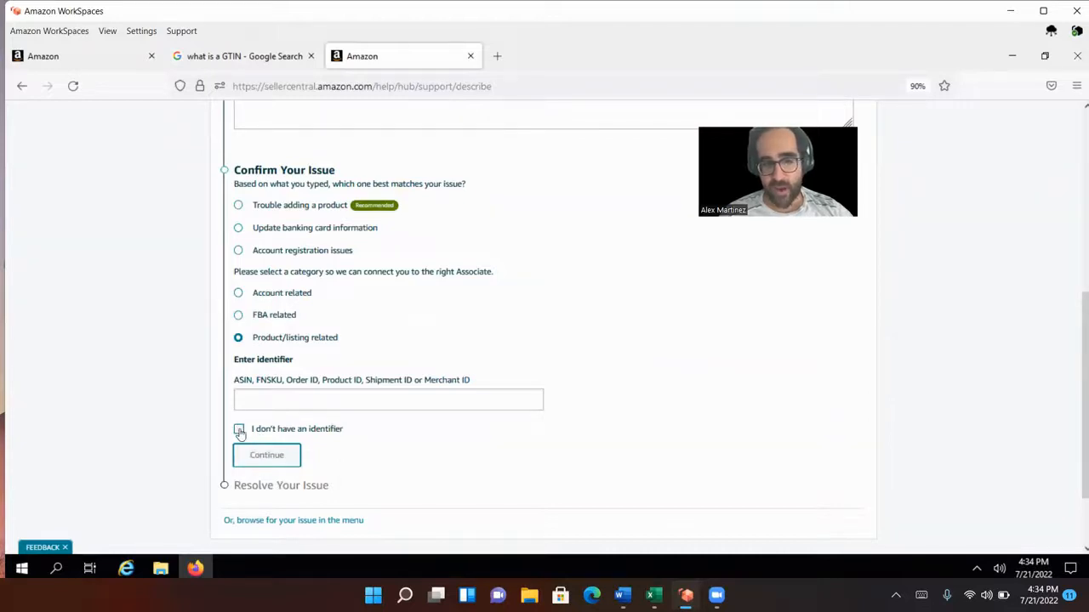
left_click(238, 429)
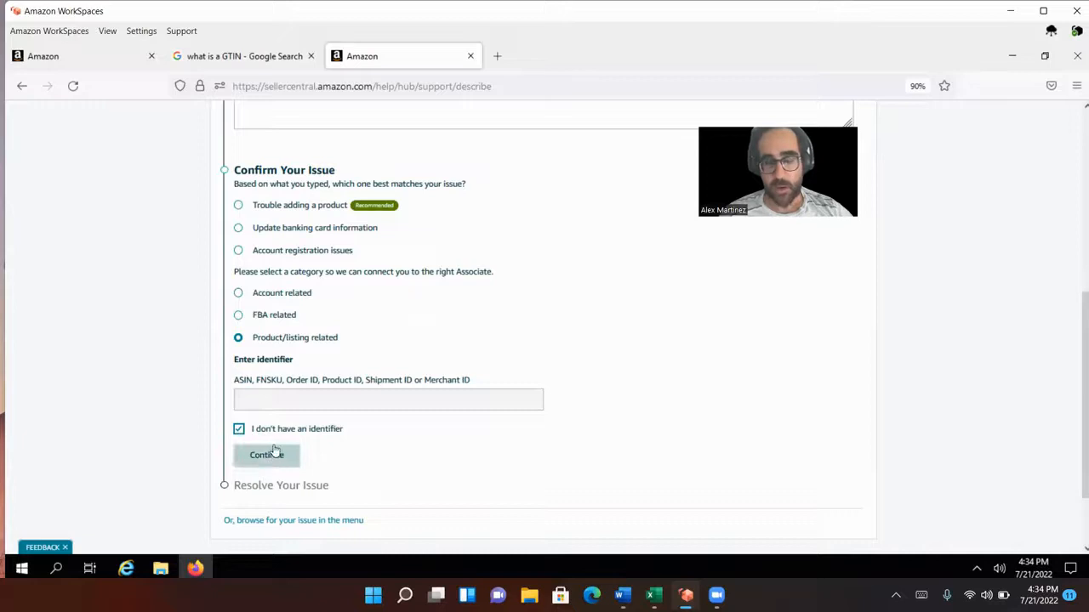
mouse_move(258, 422)
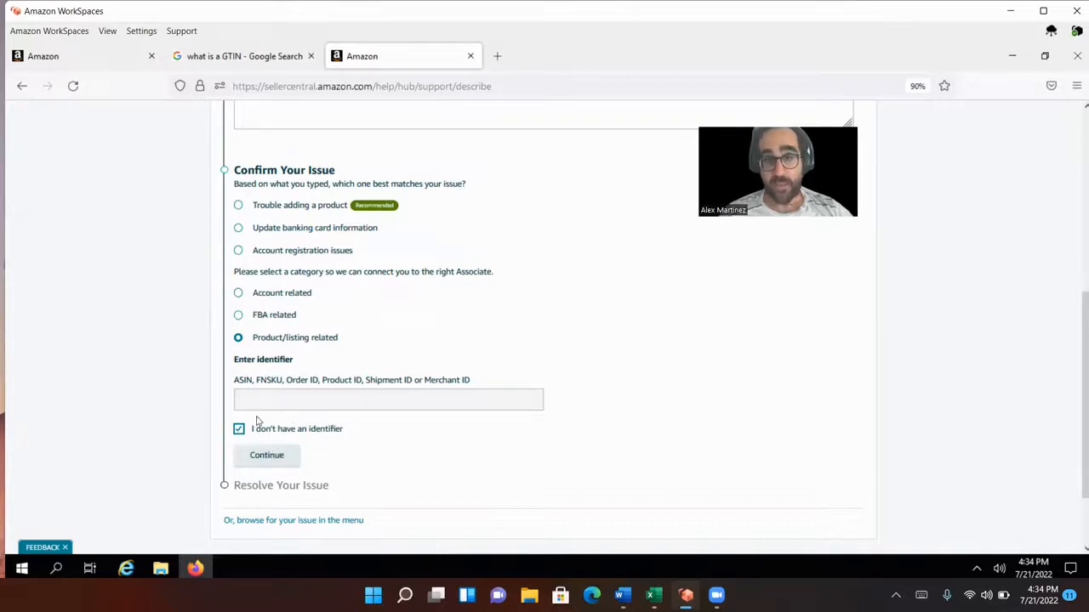
left_click(265, 456)
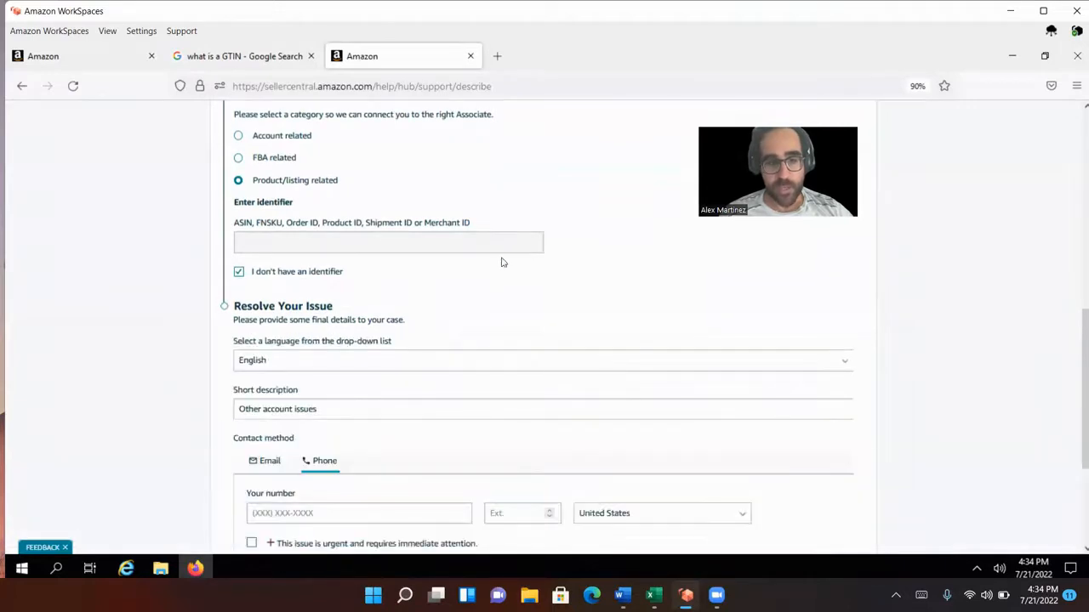
Choose Email as the contact method and start adding an attachment.
scroll("down", 3)
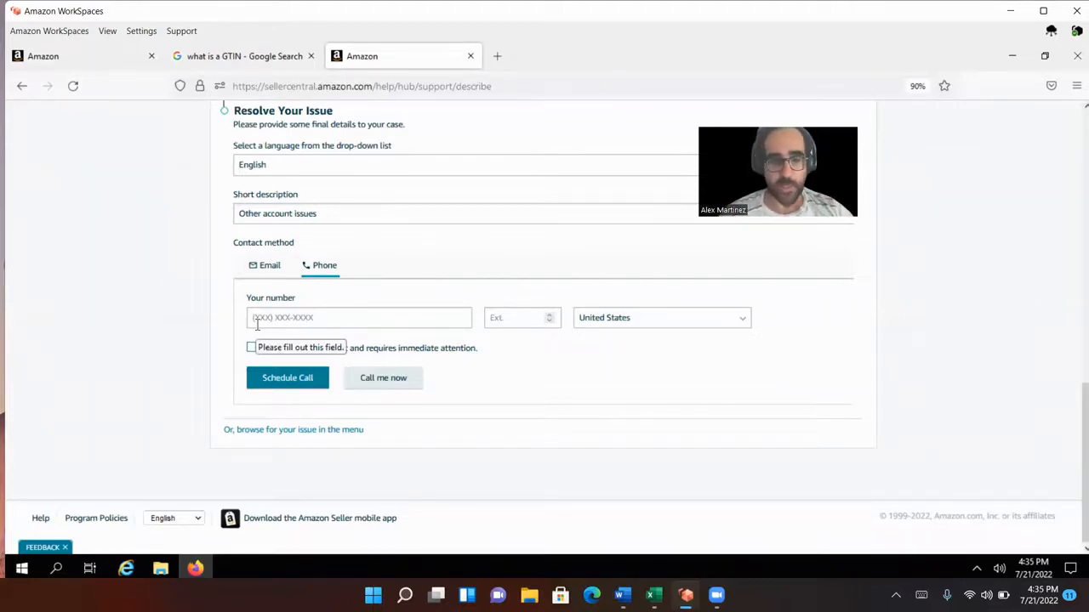
left_click(265, 266)
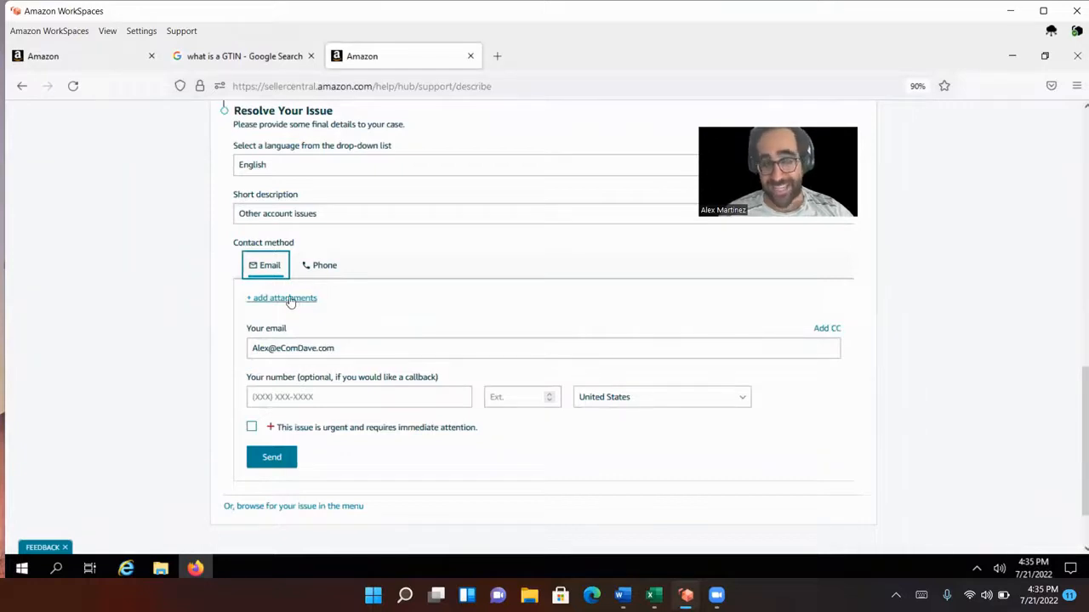
left_click(282, 297)
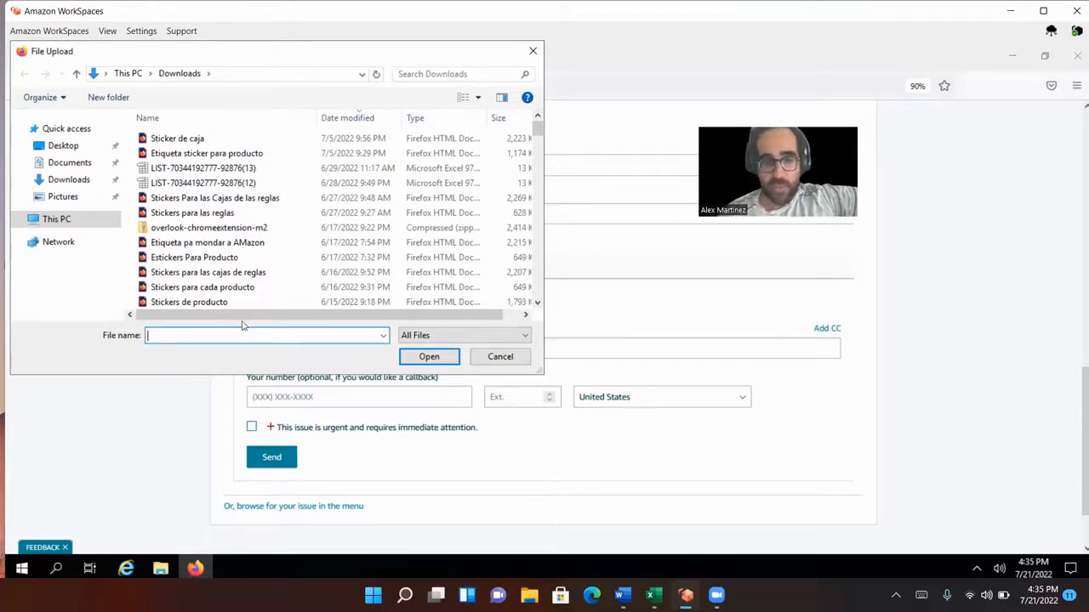
mouse_move(536, 405)
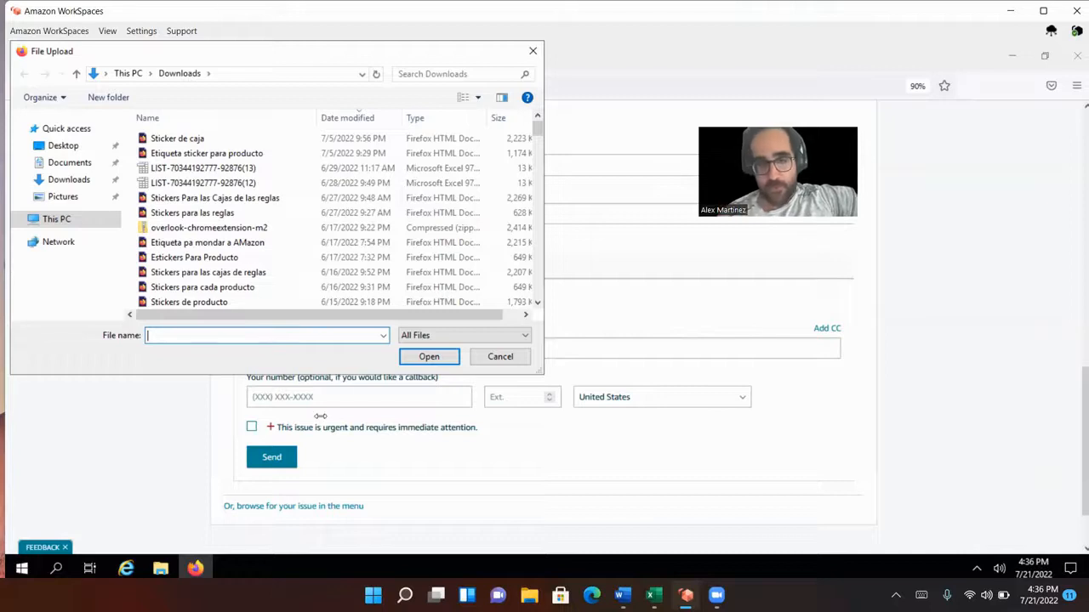
mouse_move(531, 343)
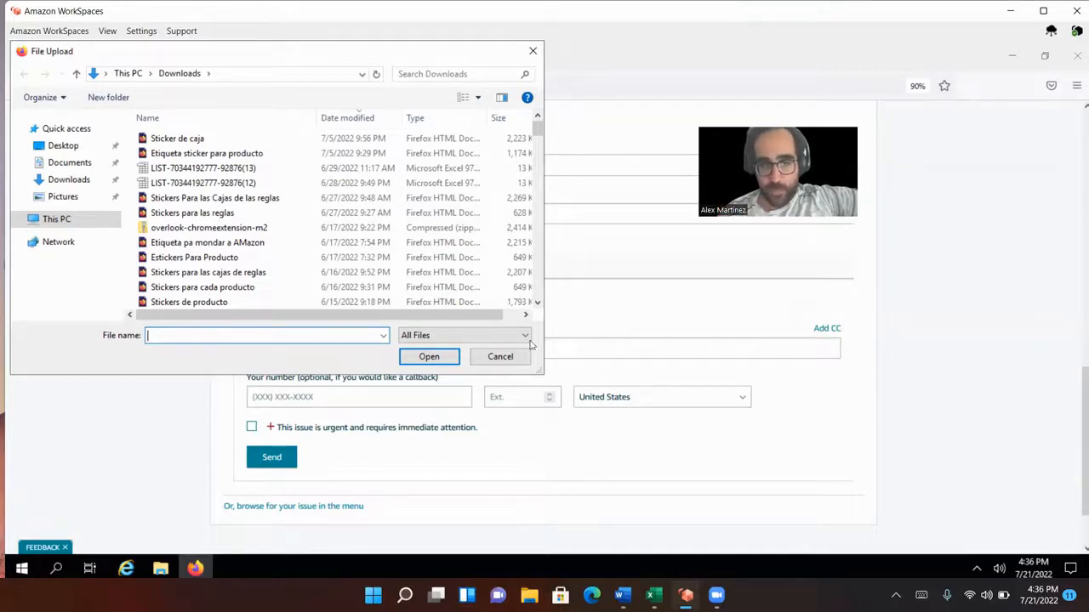
Cancel the file upload and review the Case Log, highlighting the newest case's creation date.
left_click(500, 357)
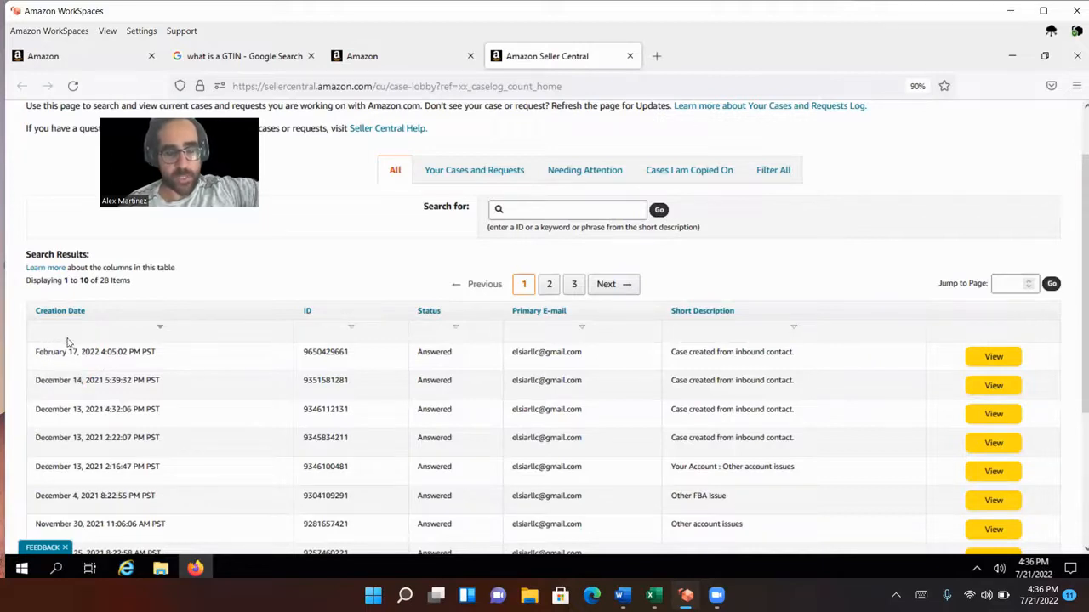
double_click(95, 351)
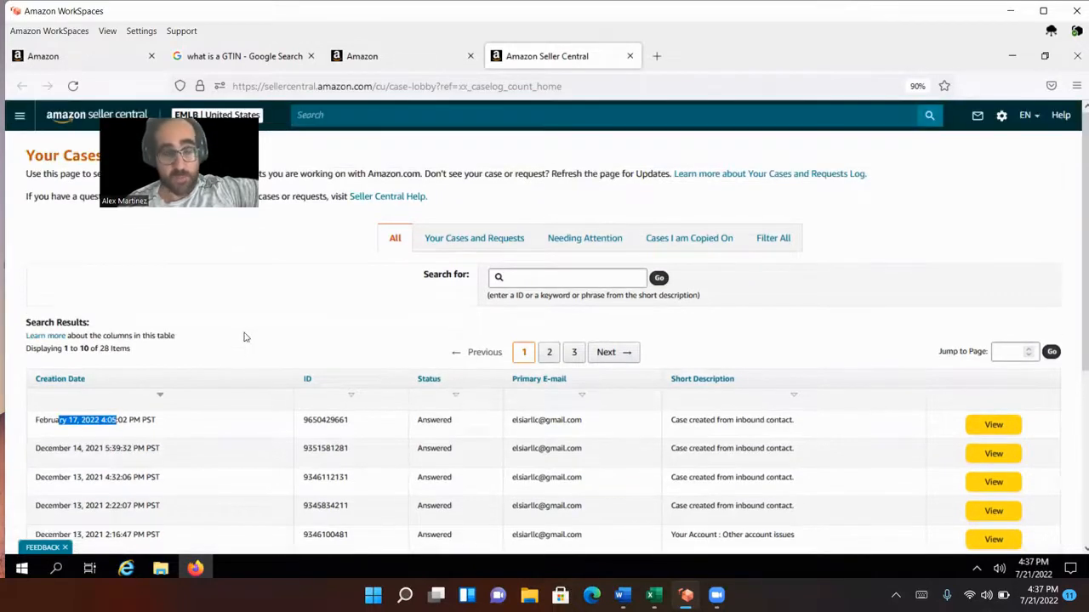
scroll("down", 3)
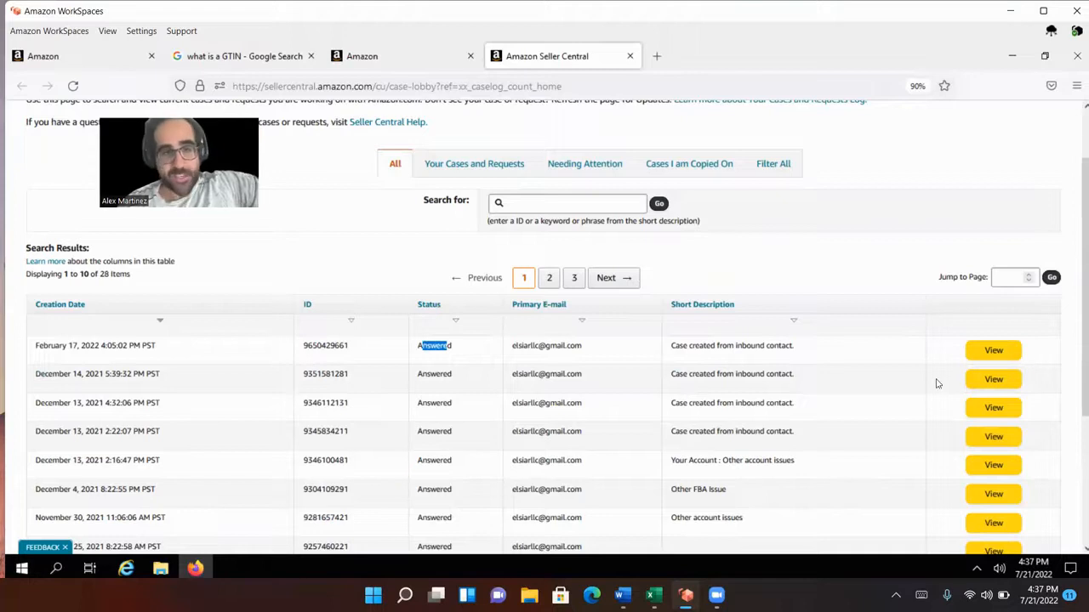
mouse_move(630, 473)
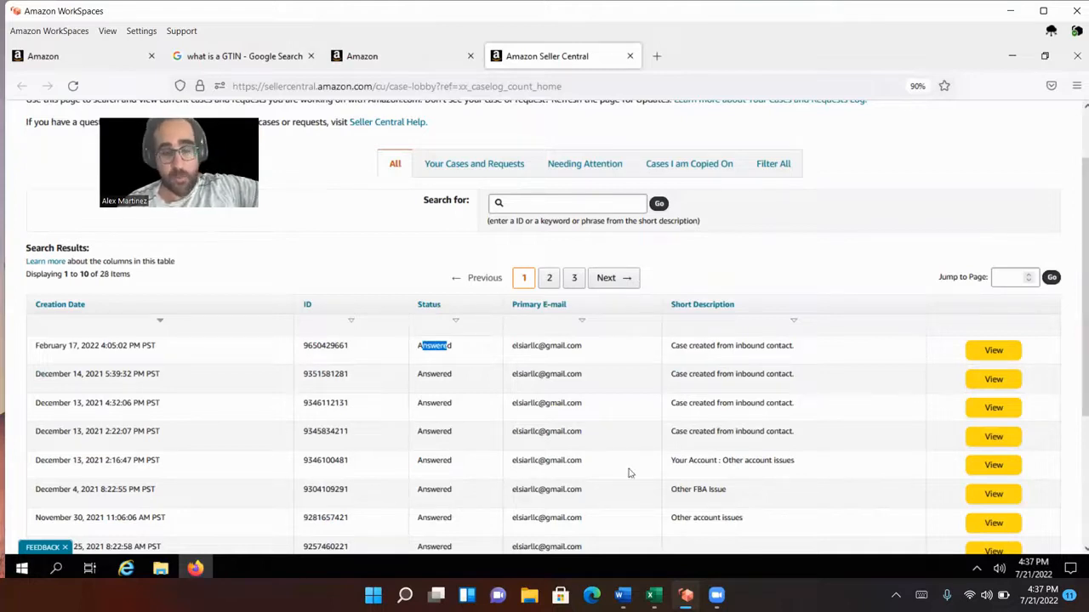
mouse_move(231, 345)
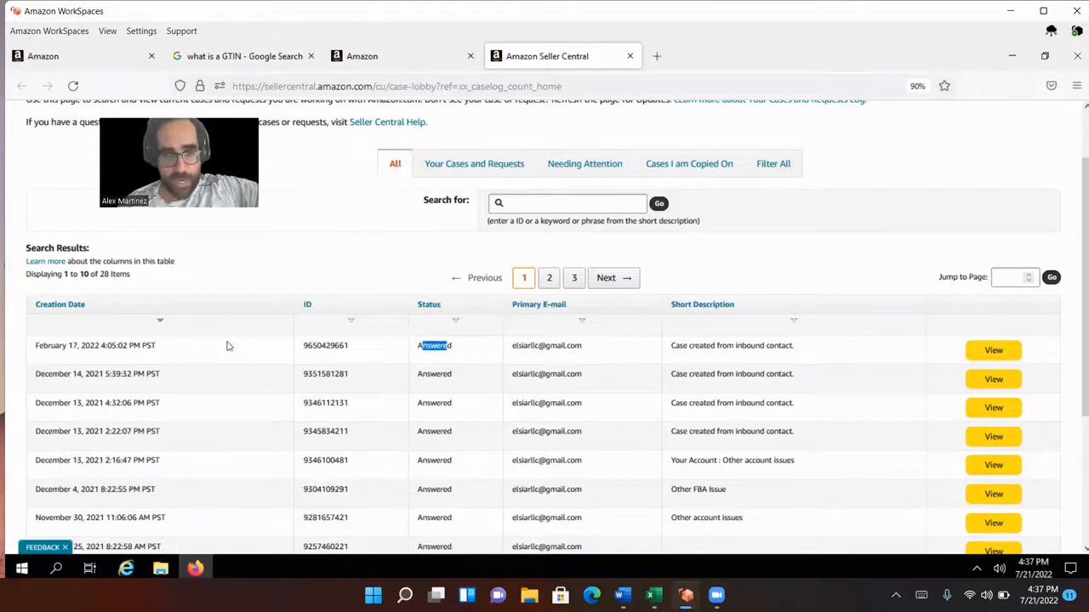
mouse_move(221, 349)
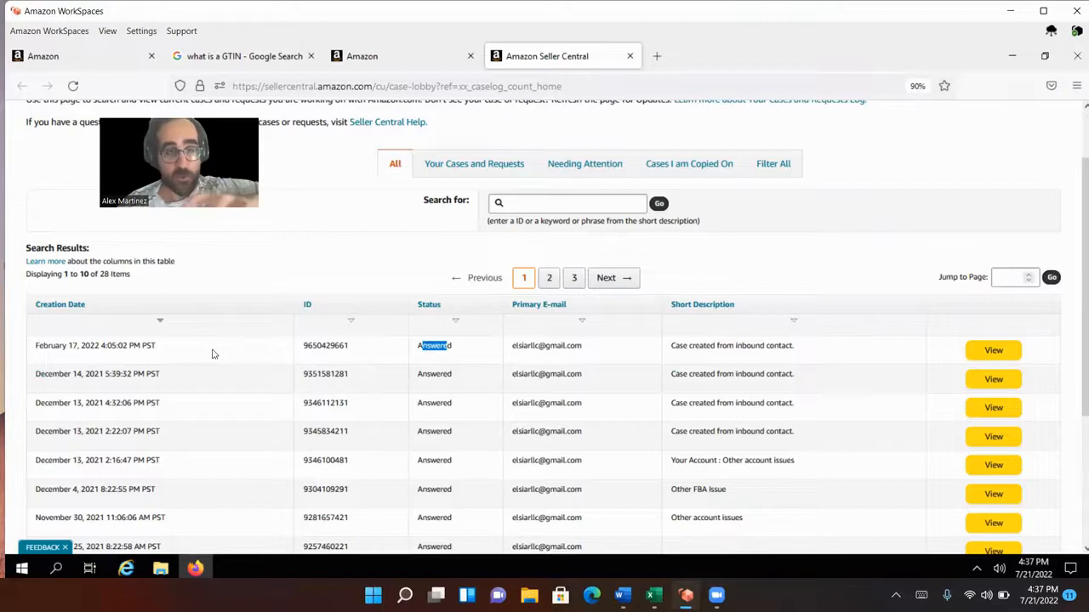
mouse_move(204, 358)
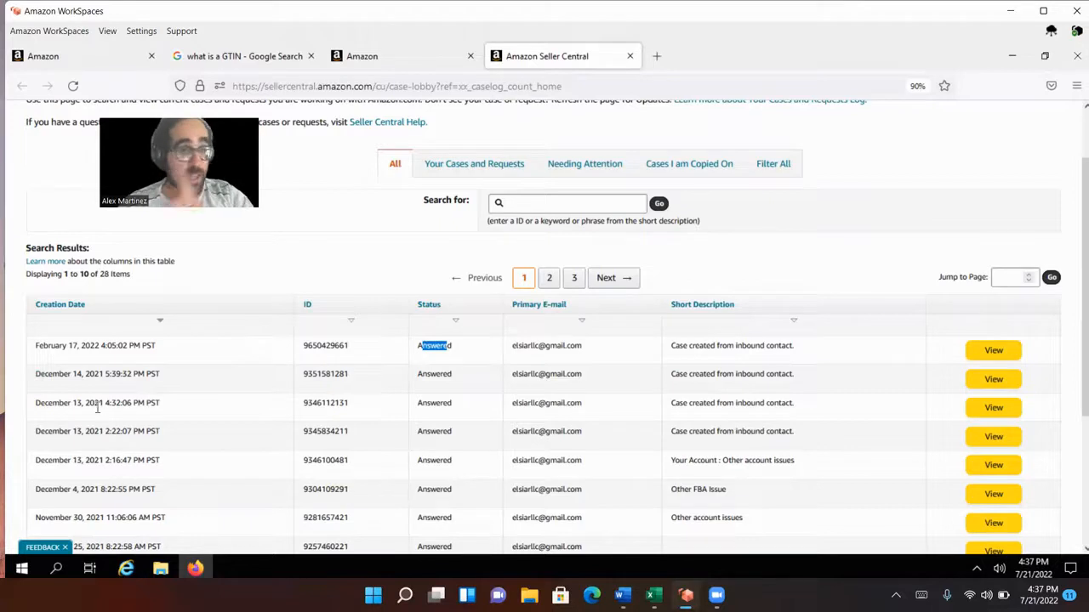
mouse_move(85, 412)
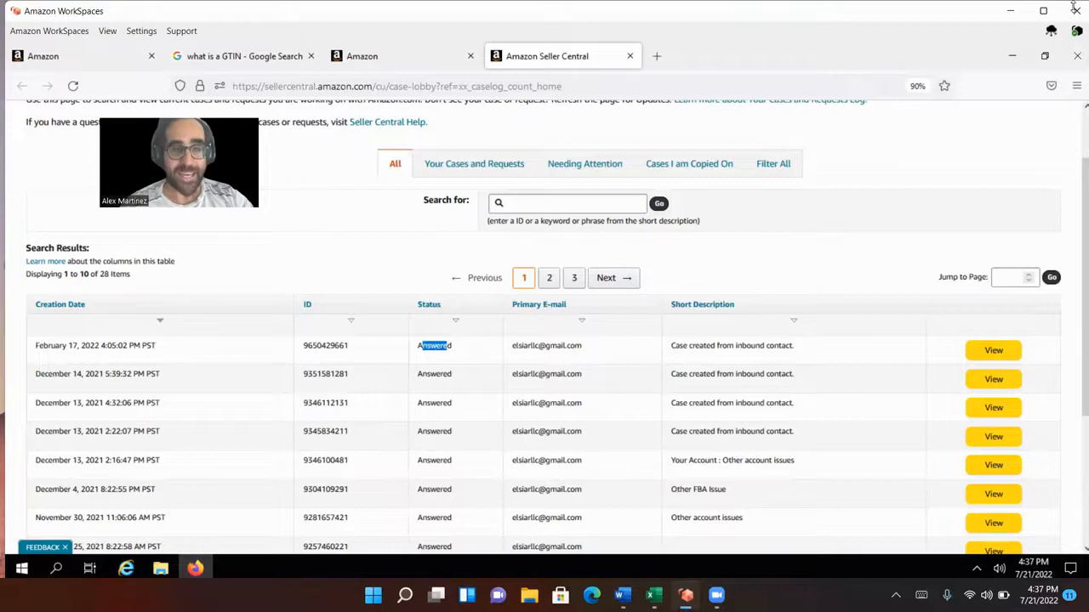
mouse_move(888, 15)
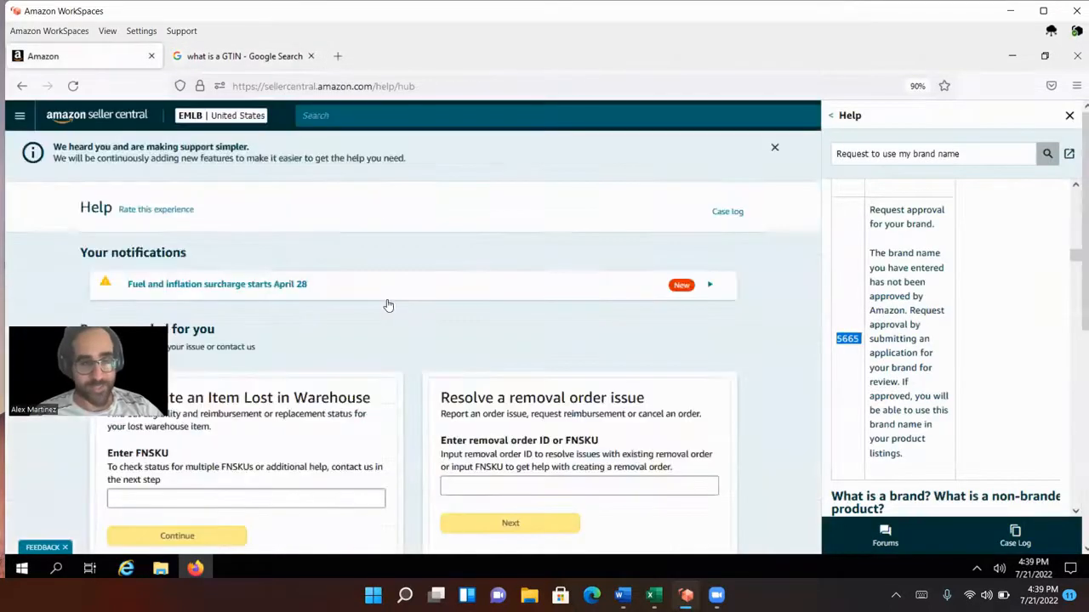
Search help for 'I want to list a product with no UPC'.
scroll("down", 3)
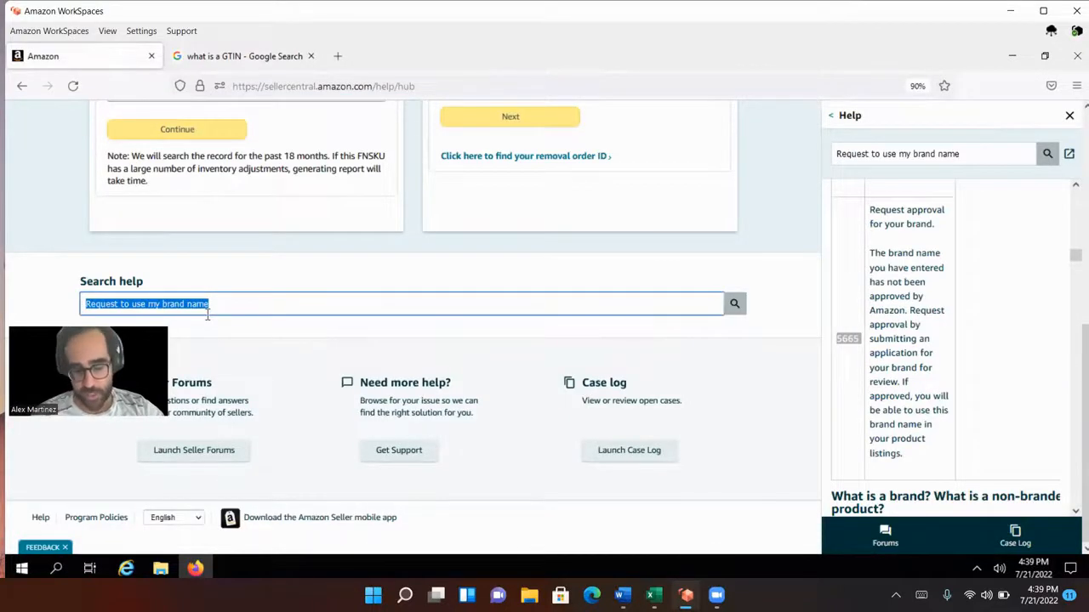
type("I want to")
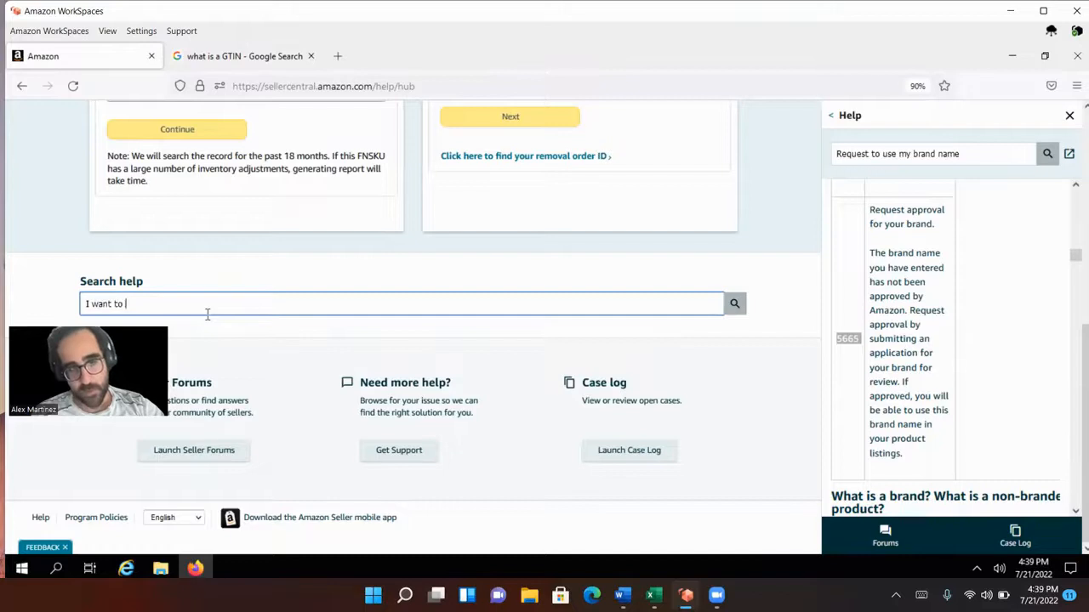
type("list a product with no UPC")
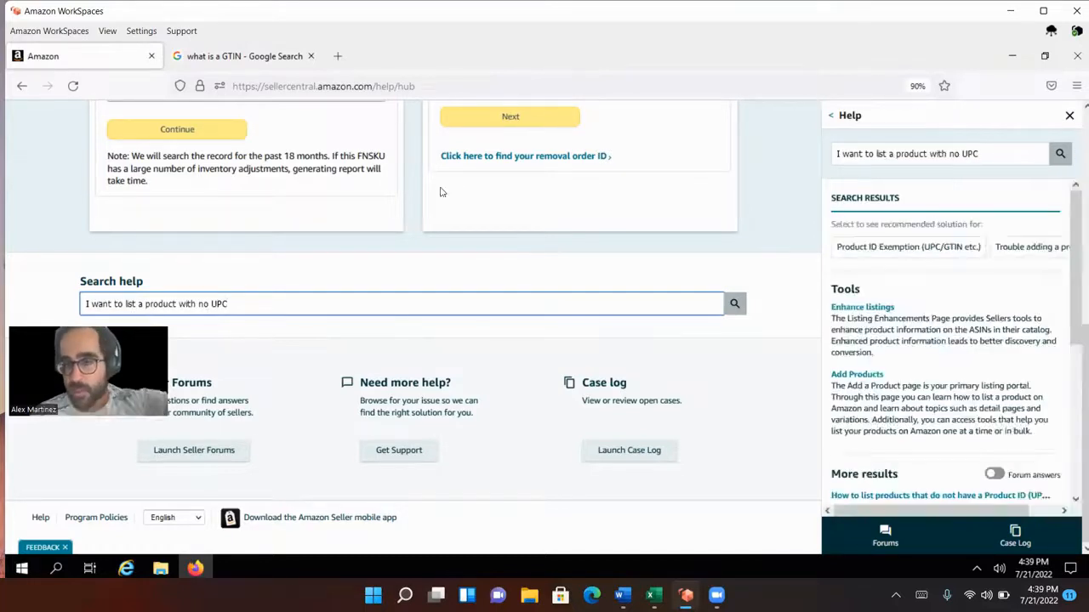
scroll("down", 3)
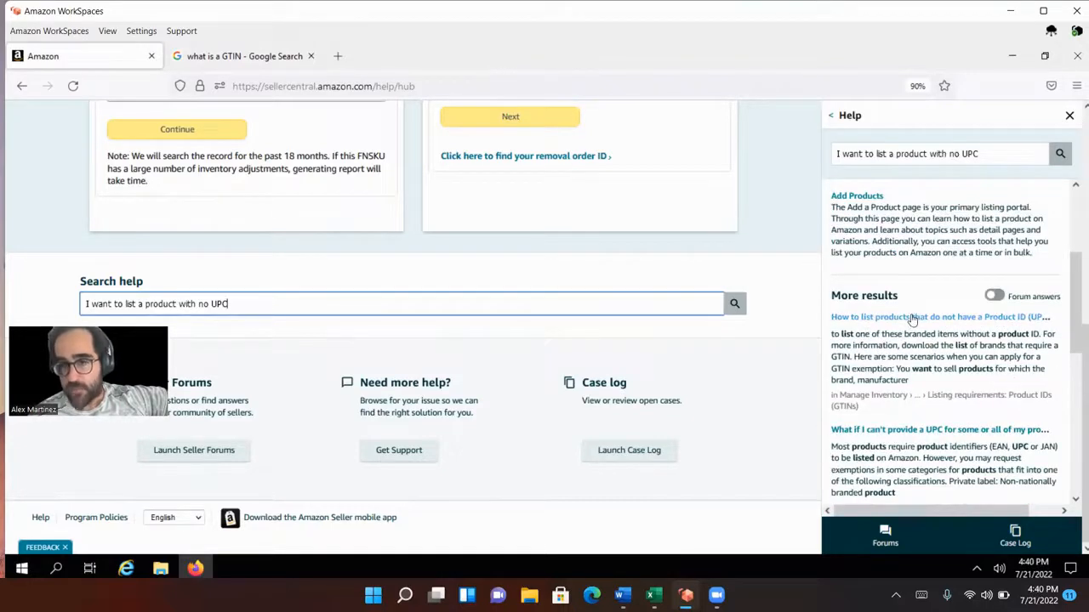
Read the article on listing products without a Product ID down to the GTIN exemption section.
left_click(939, 316)
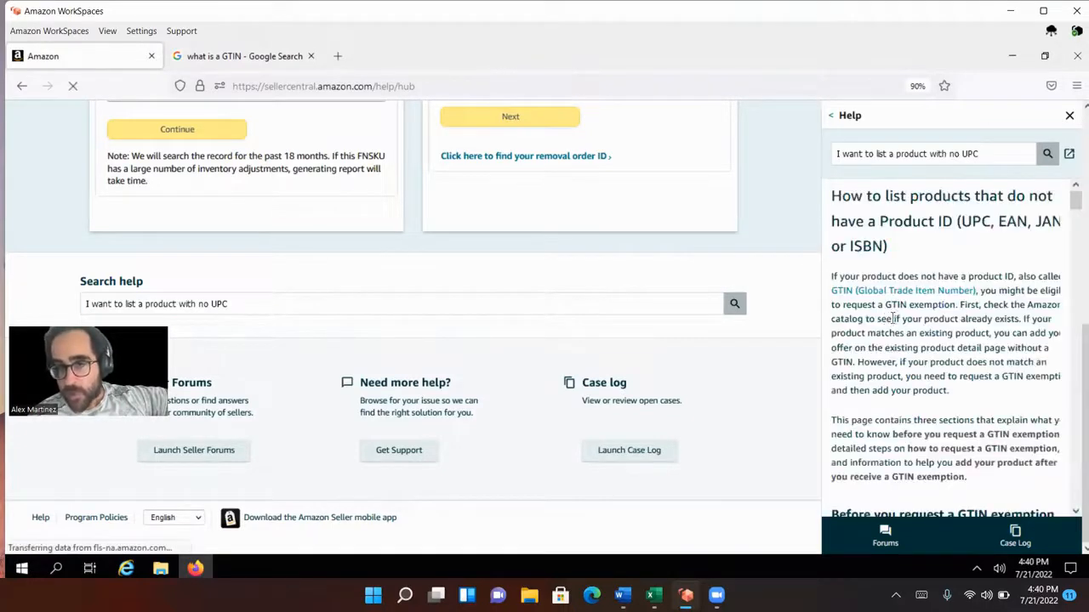
scroll("down", 3)
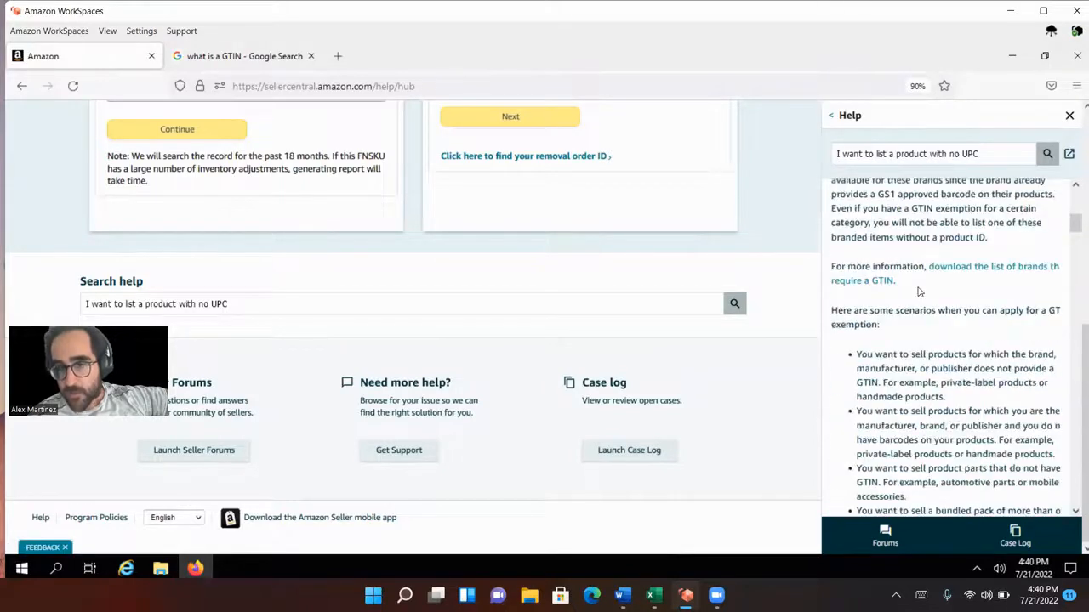
scroll("down", 3)
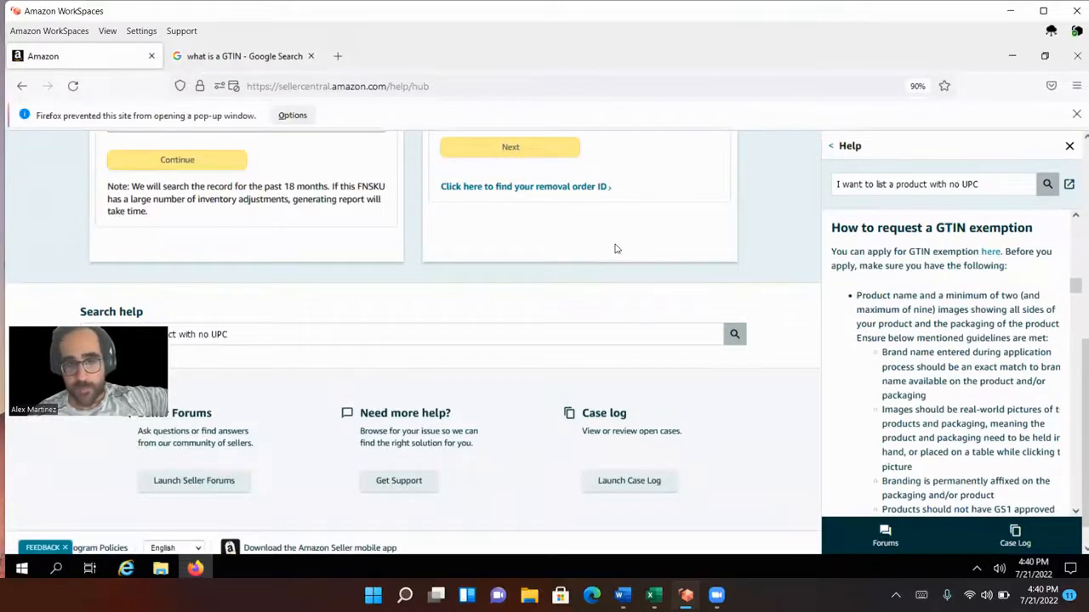
Allow the blocked GTIN exemption pop-up, start the category chooser, and bring up Amazon.com alongside.
left_click(292, 115)
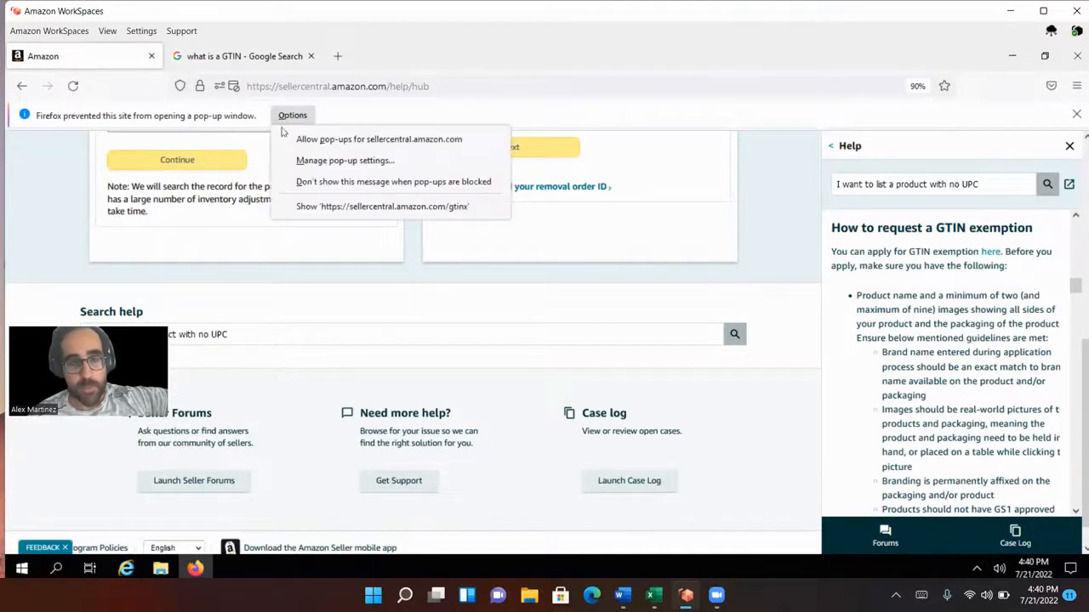
left_click(381, 206)
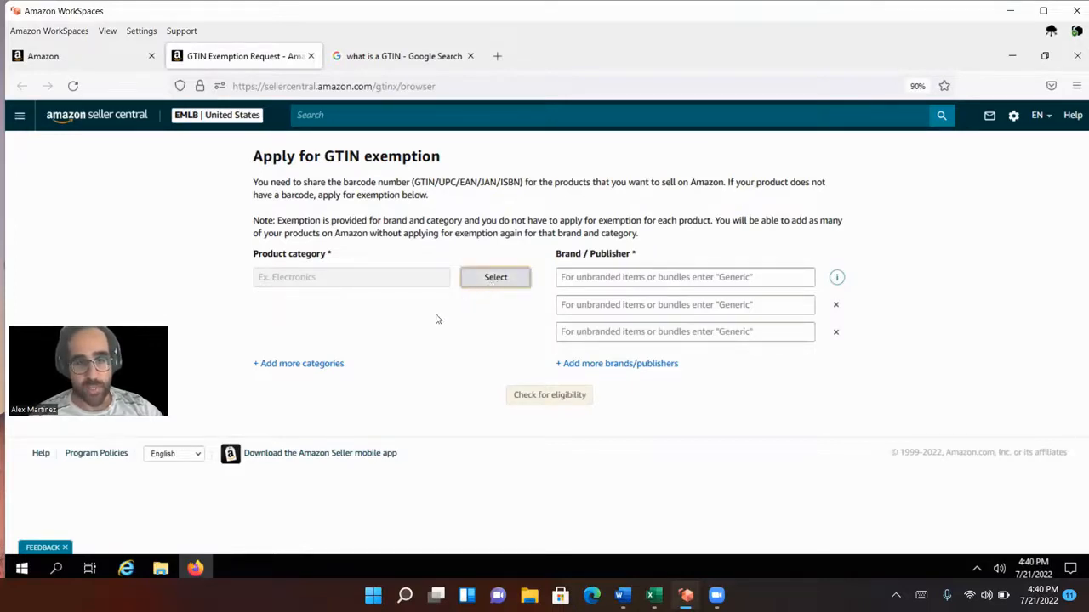
left_click(495, 275)
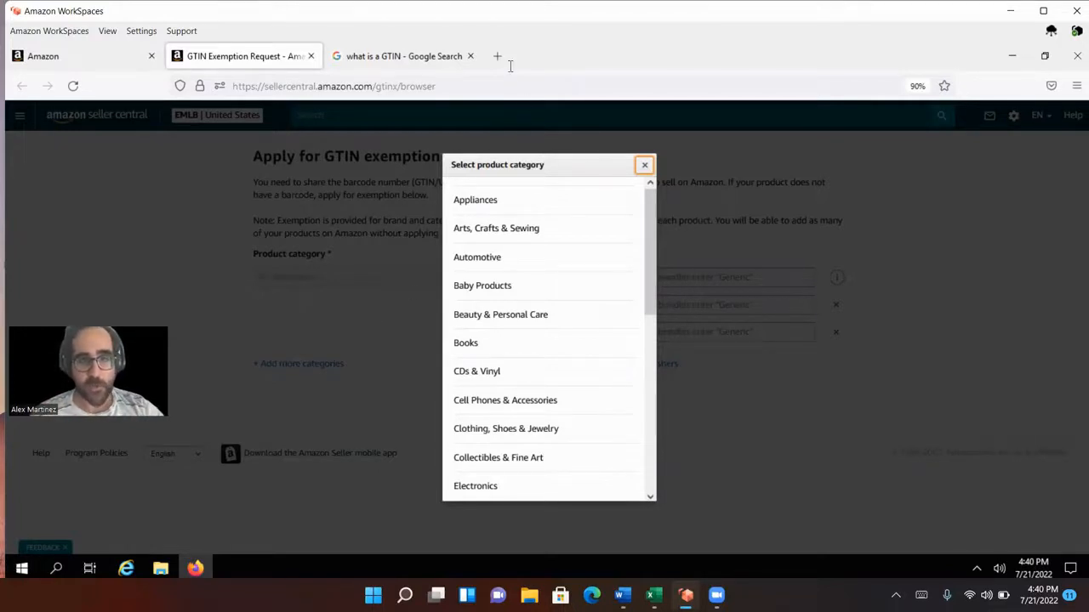
left_click(496, 56)
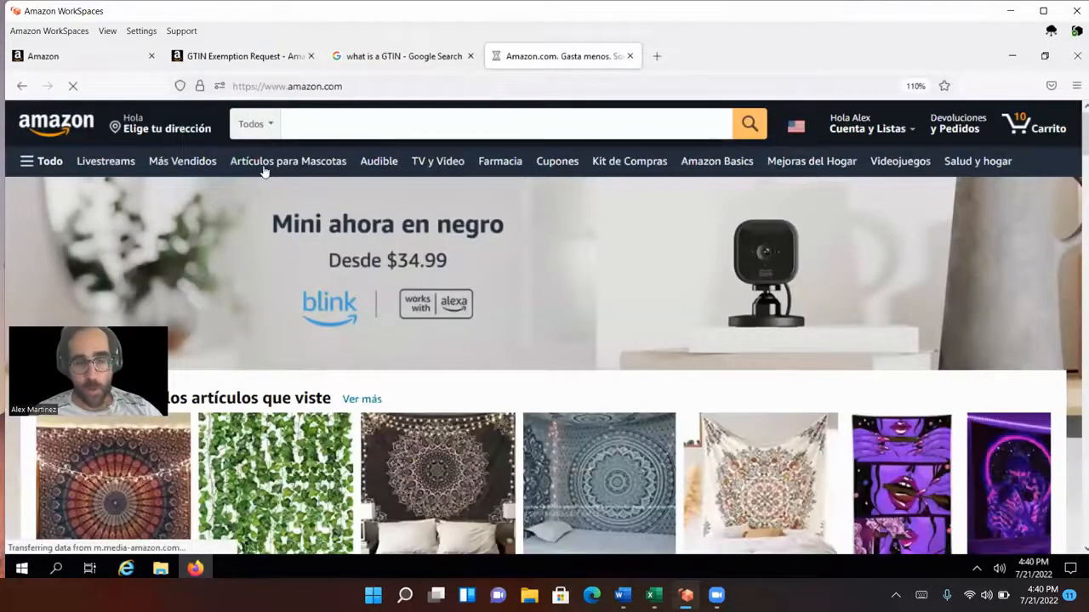
Search Amazon.com for 'Dog Bed' and view the Bedsure dog bed listing.
left_click(507, 123)
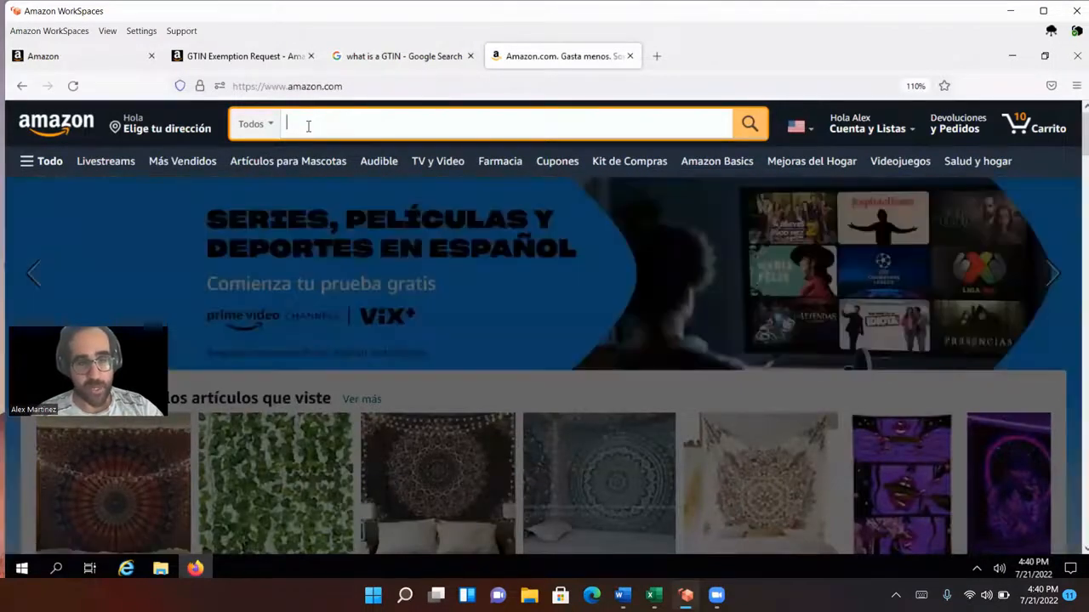
type("Dog Bed")
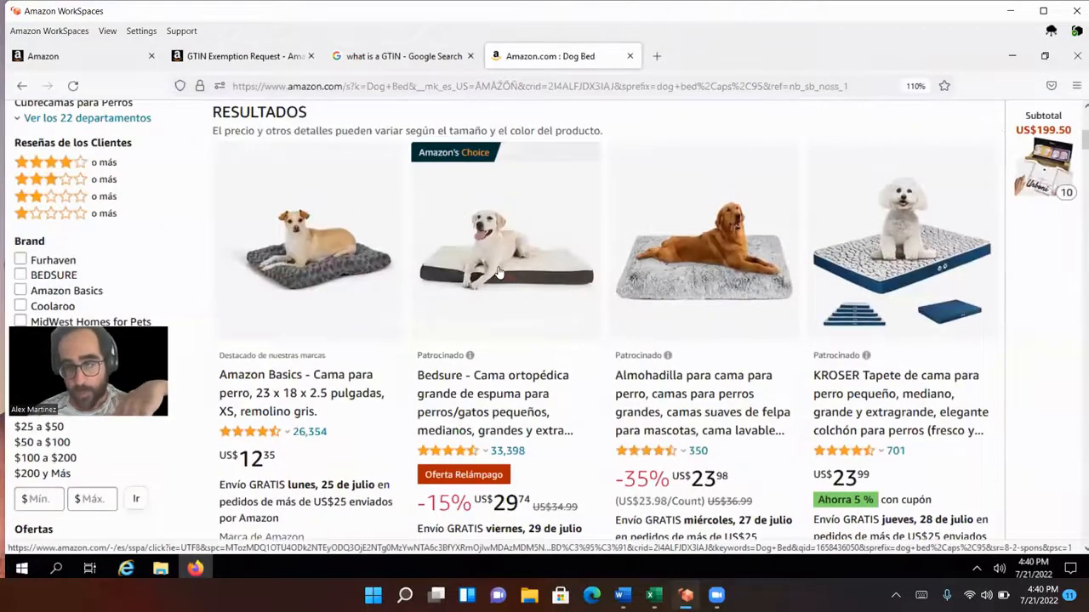
left_click(505, 246)
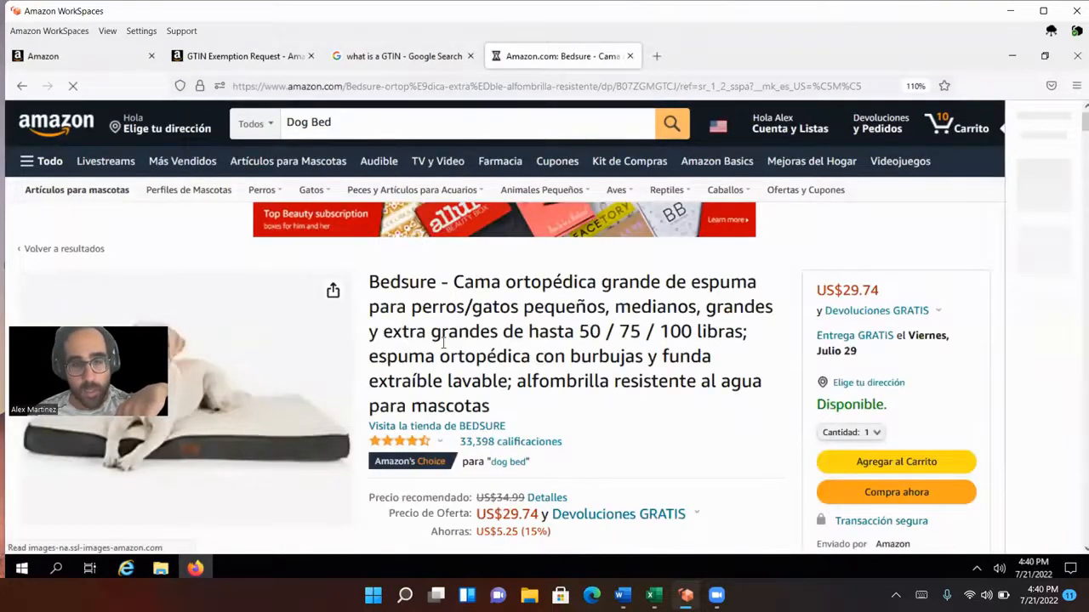
Check the product details, highlighting its Productos para Animales ranking category.
scroll("down", 3)
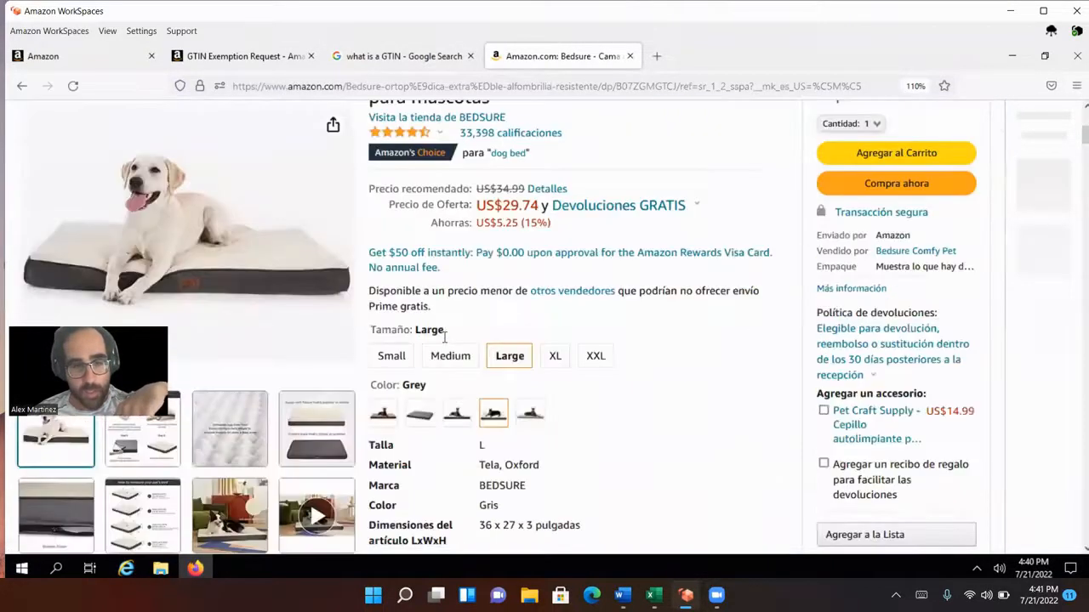
scroll("down", 3)
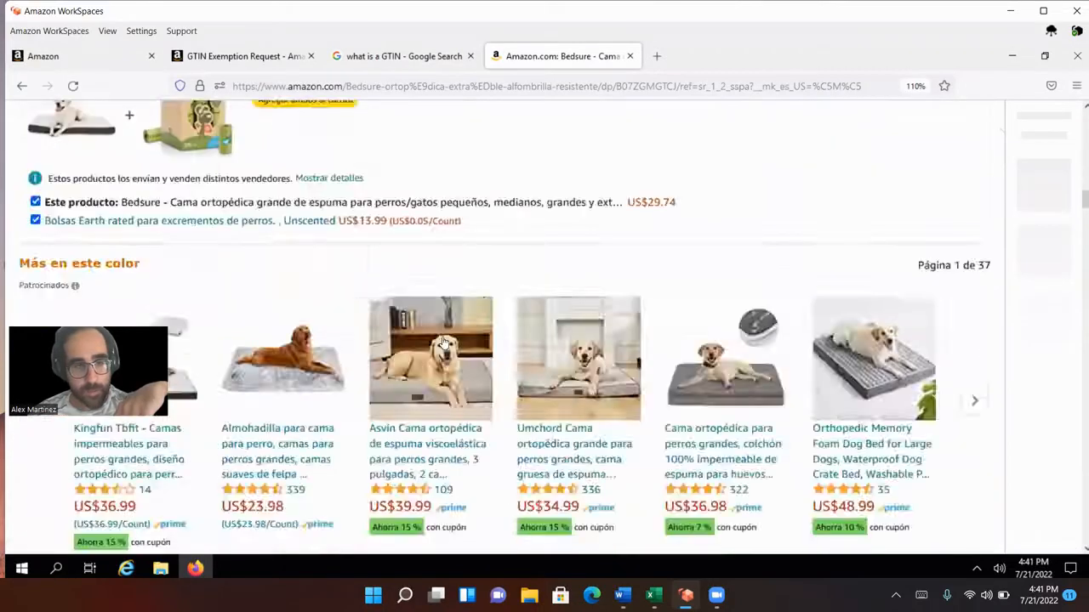
scroll("down", 3)
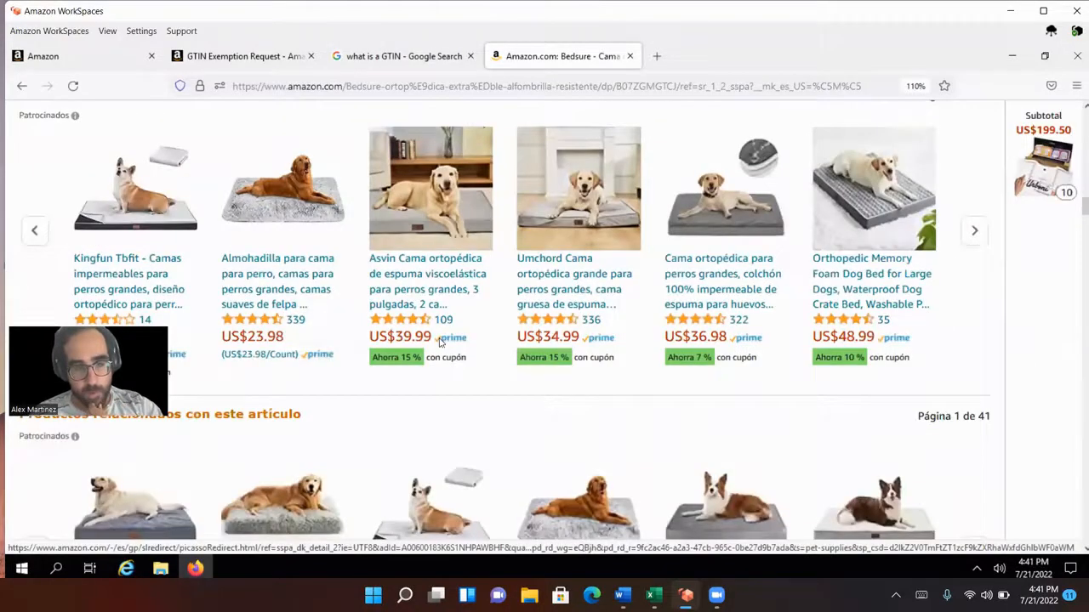
scroll("down", 3)
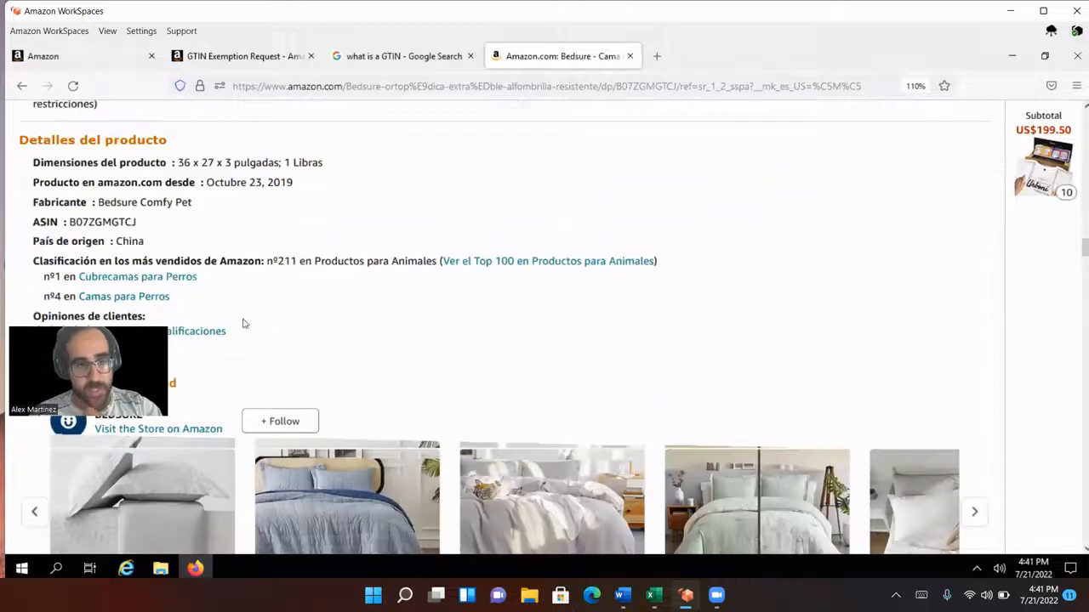
scroll("down", 3)
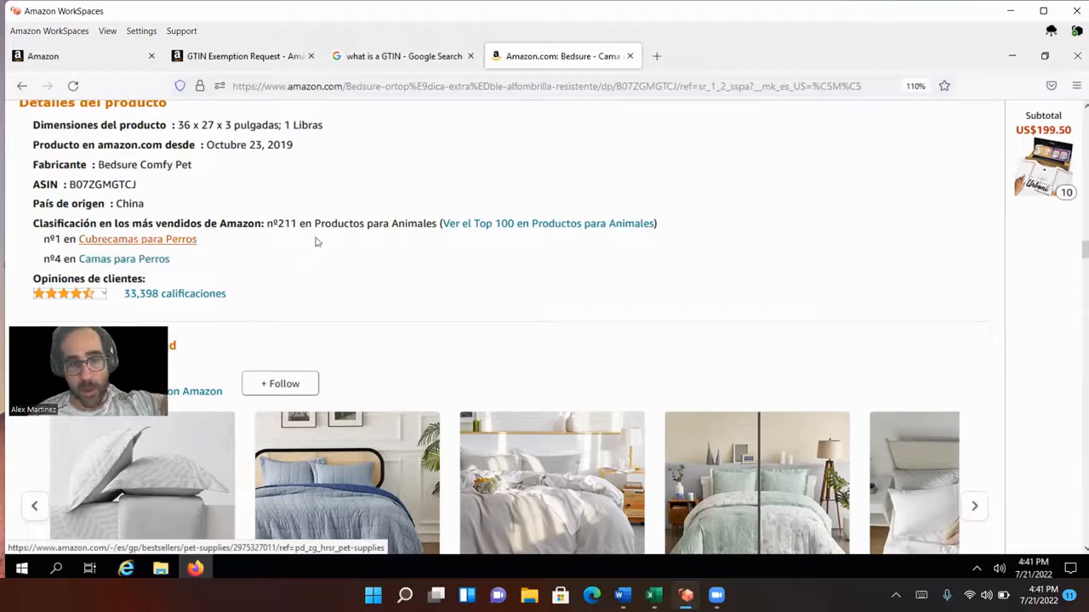
left_click_drag(299, 222, 371, 223)
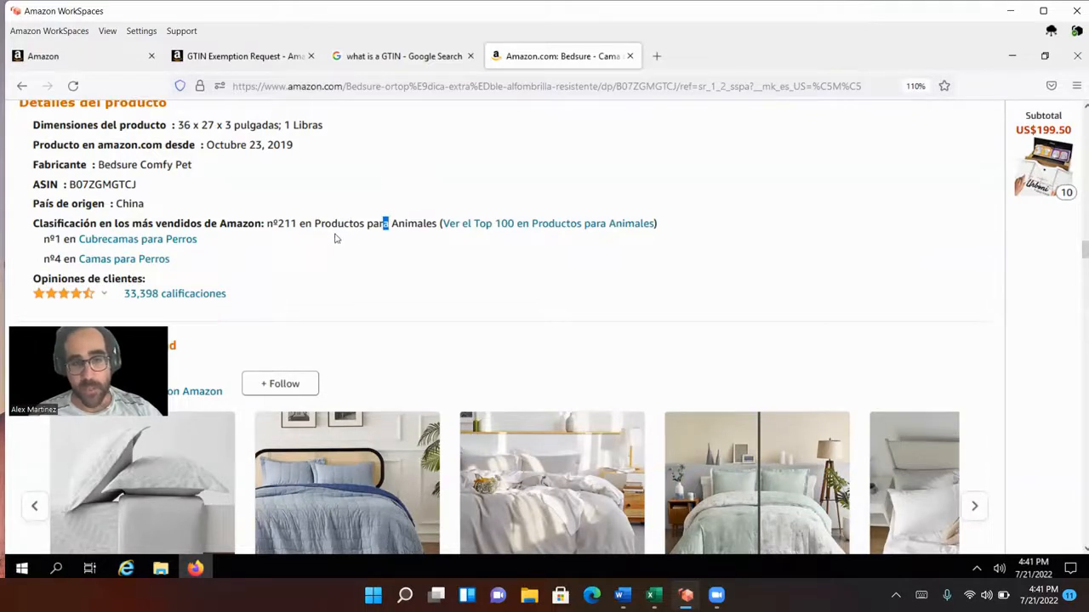
mouse_move(378, 98)
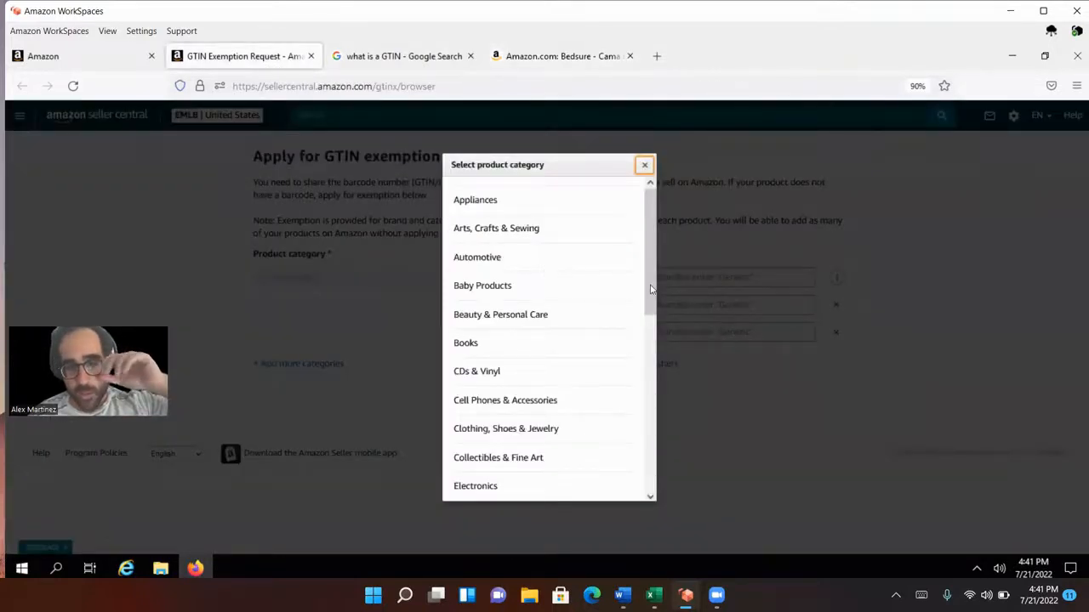
Choose Pet Supplies as the product category and confirm it after reselecting.
scroll("down", 3)
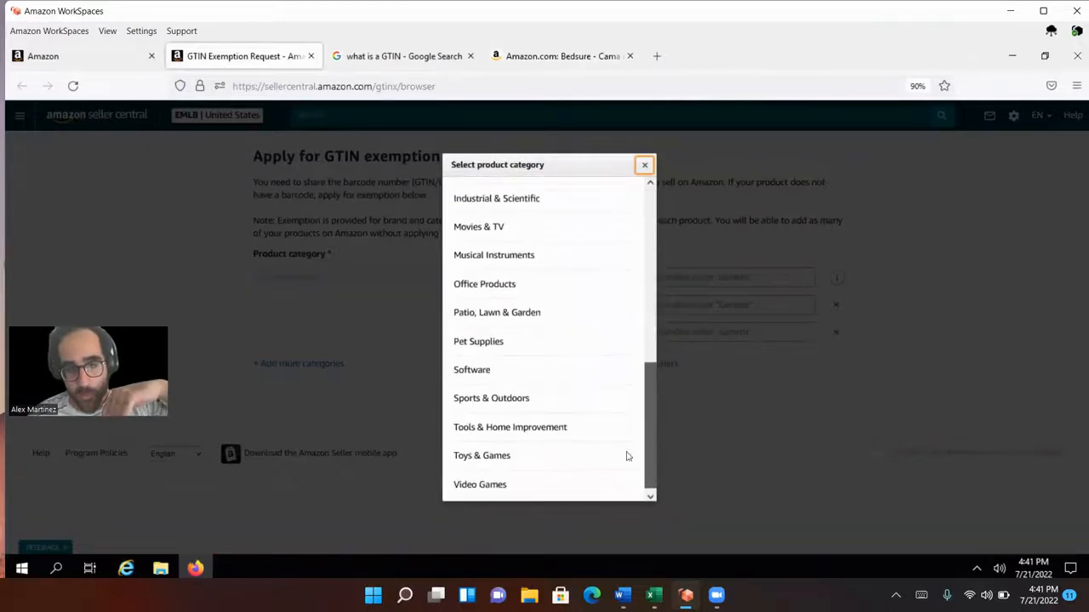
left_click(478, 340)
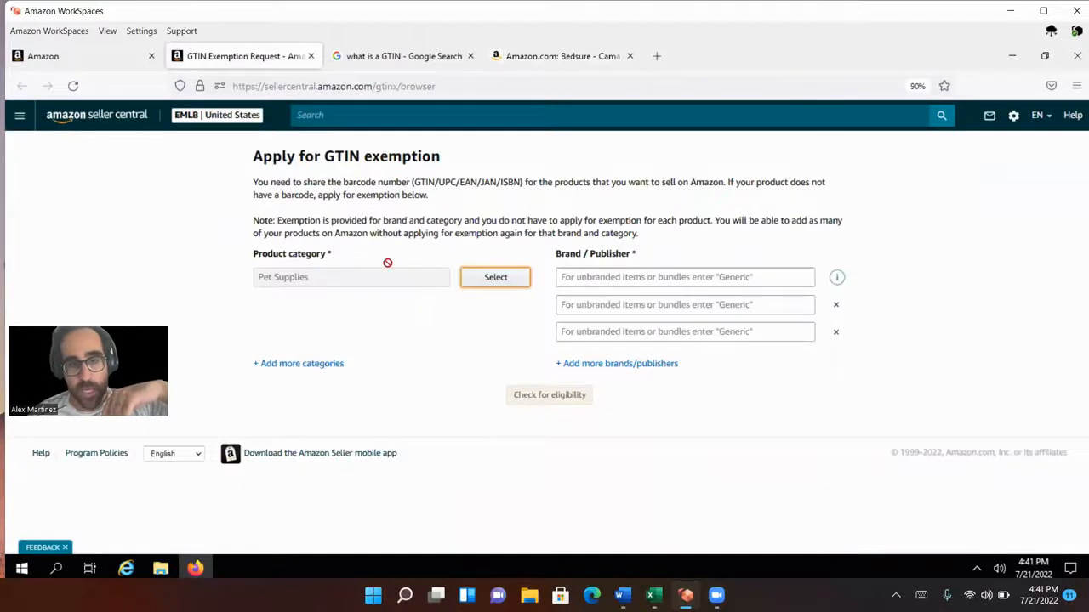
mouse_move(510, 309)
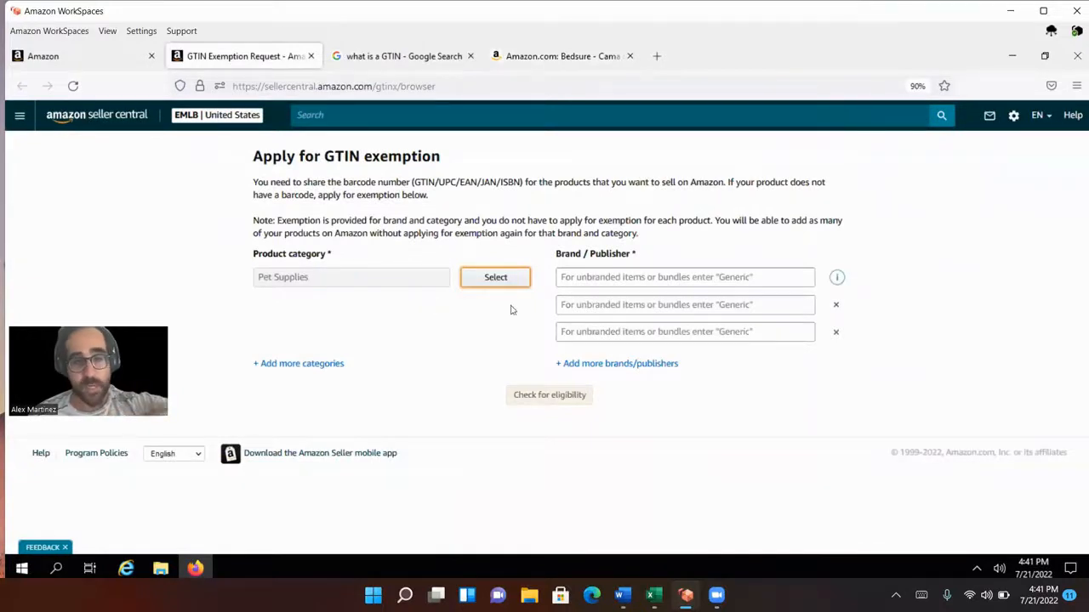
left_click(495, 275)
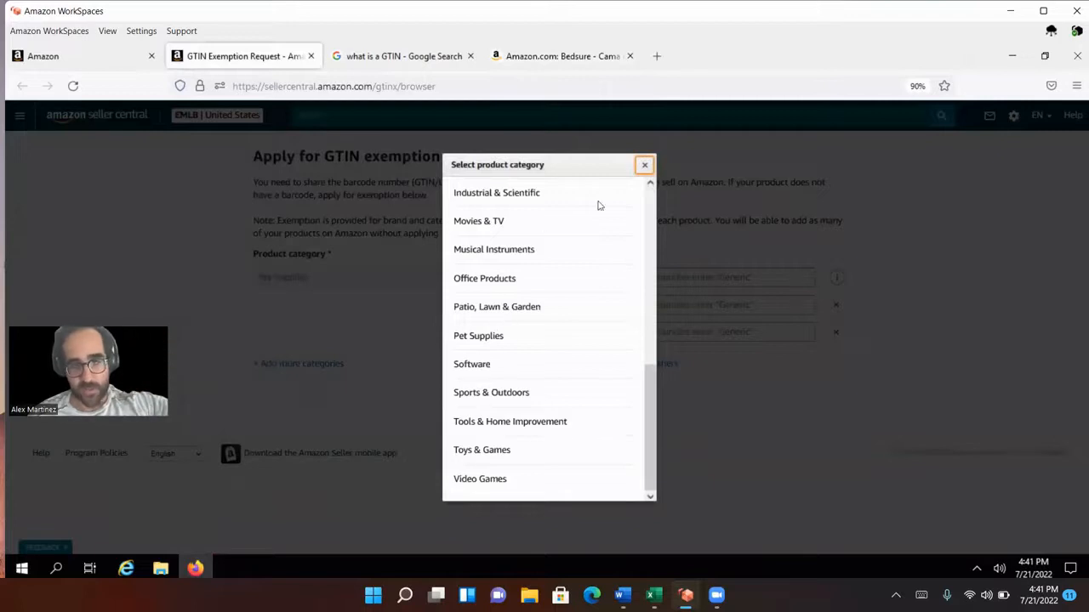
left_click(478, 335)
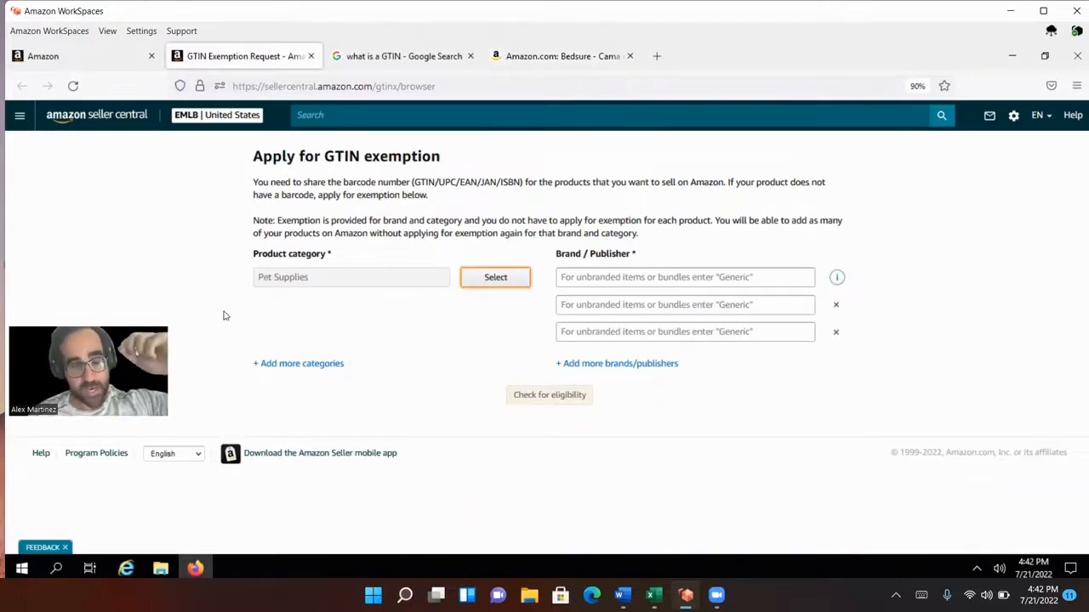
mouse_move(288, 340)
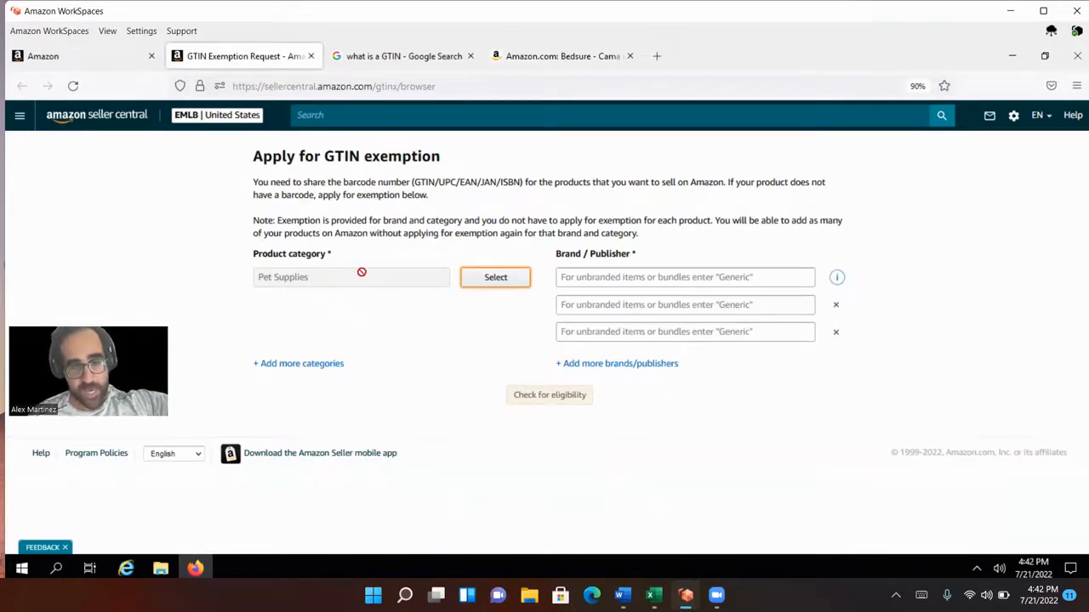
Activate the first Brand / Publisher field, ready for the brand name.
left_click(684, 275)
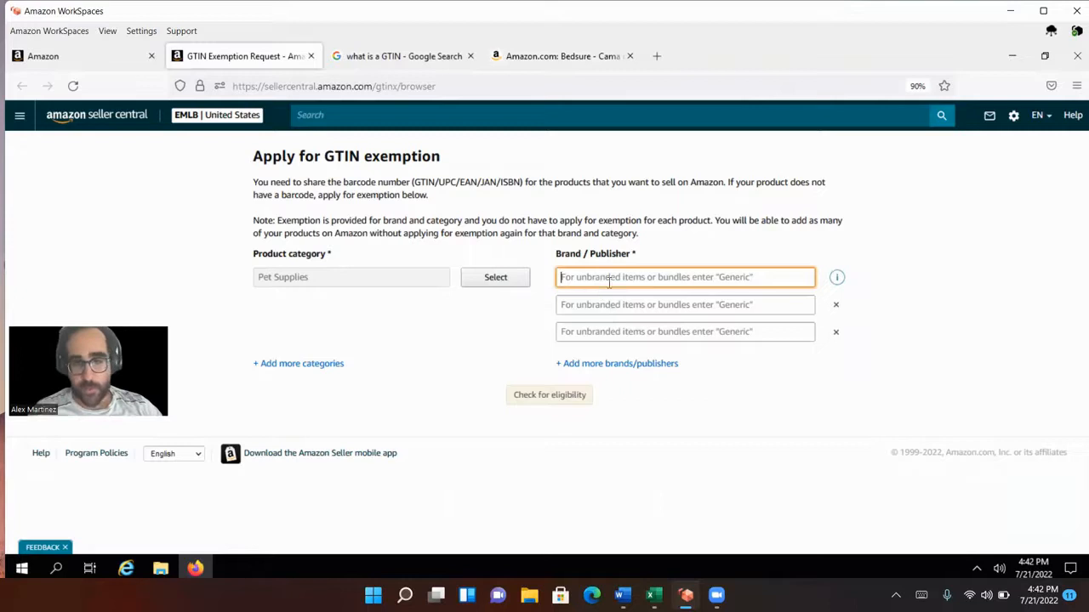
left_click(548, 394)
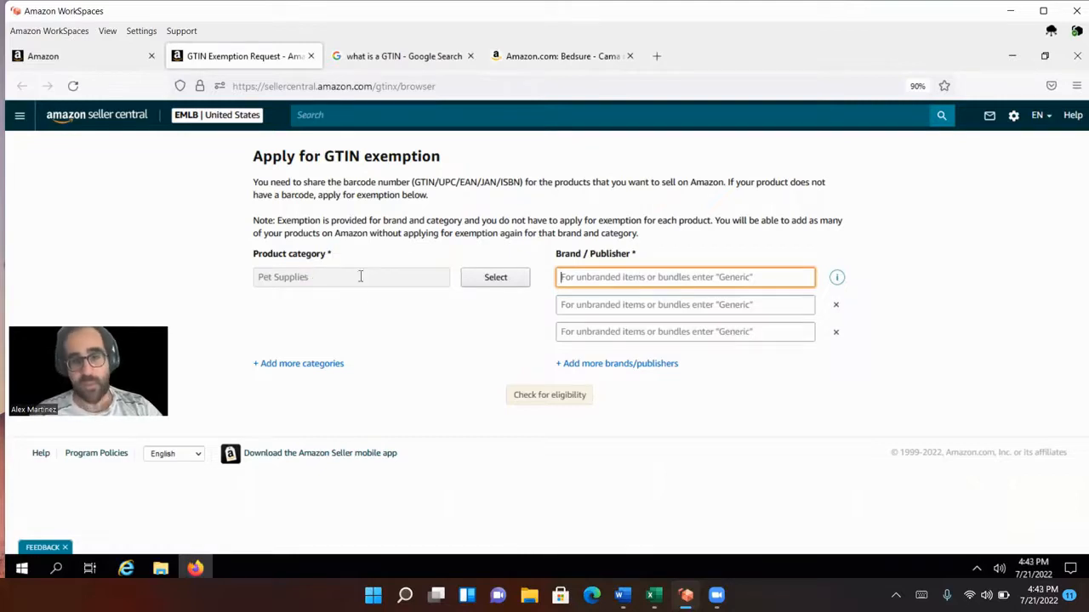
mouse_move(548, 399)
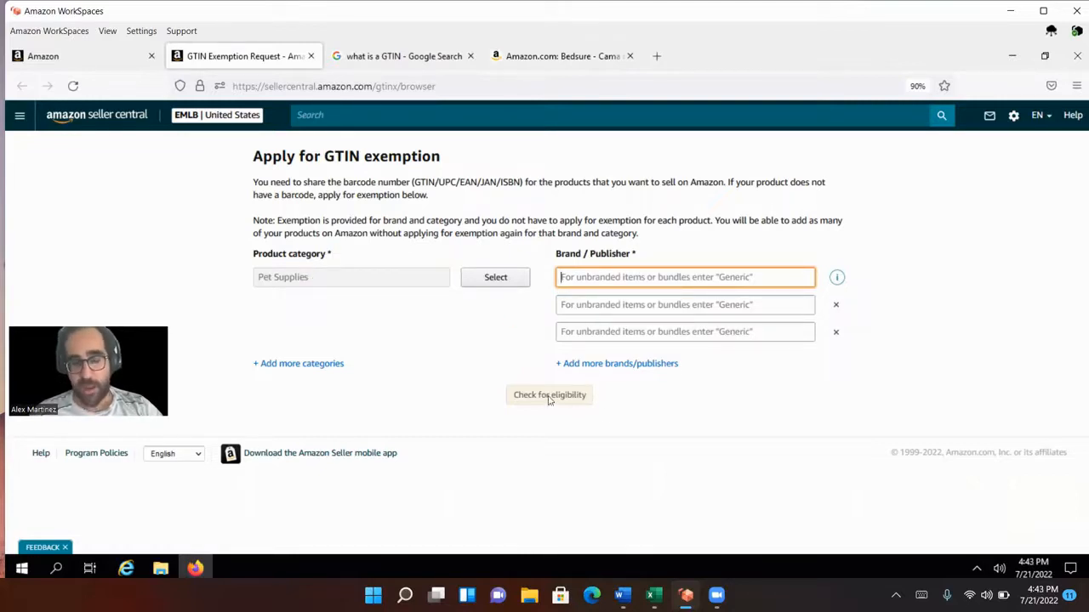
mouse_move(595, 418)
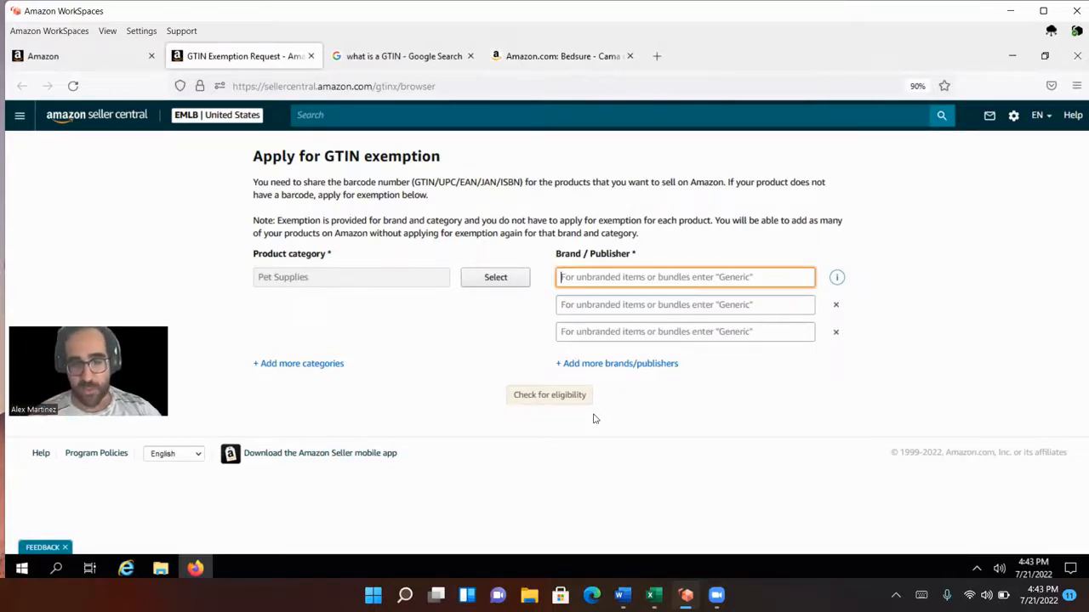
mouse_move(344, 398)
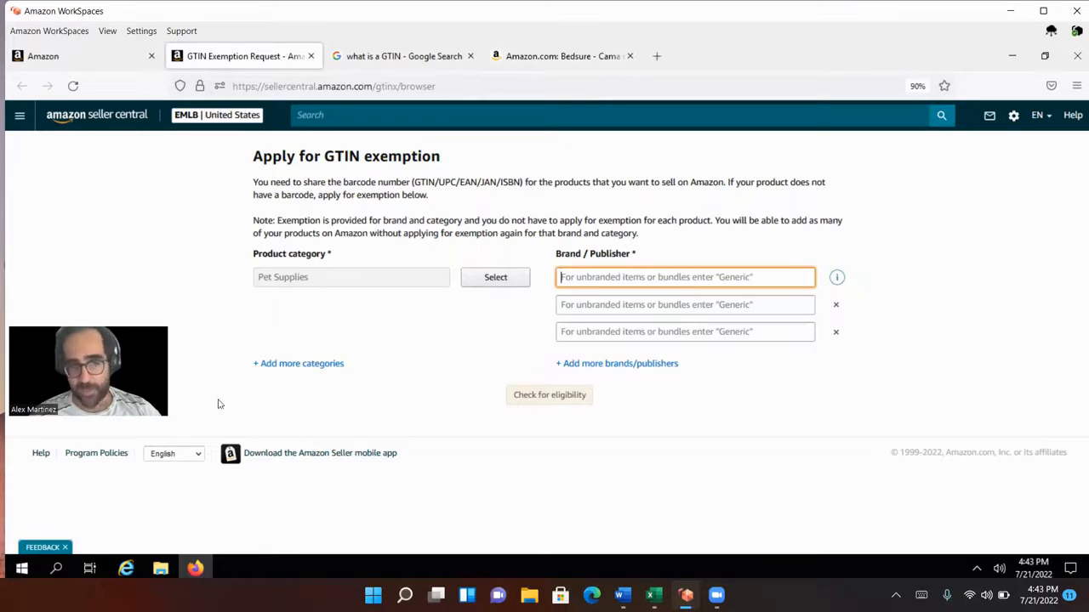
mouse_move(408, 463)
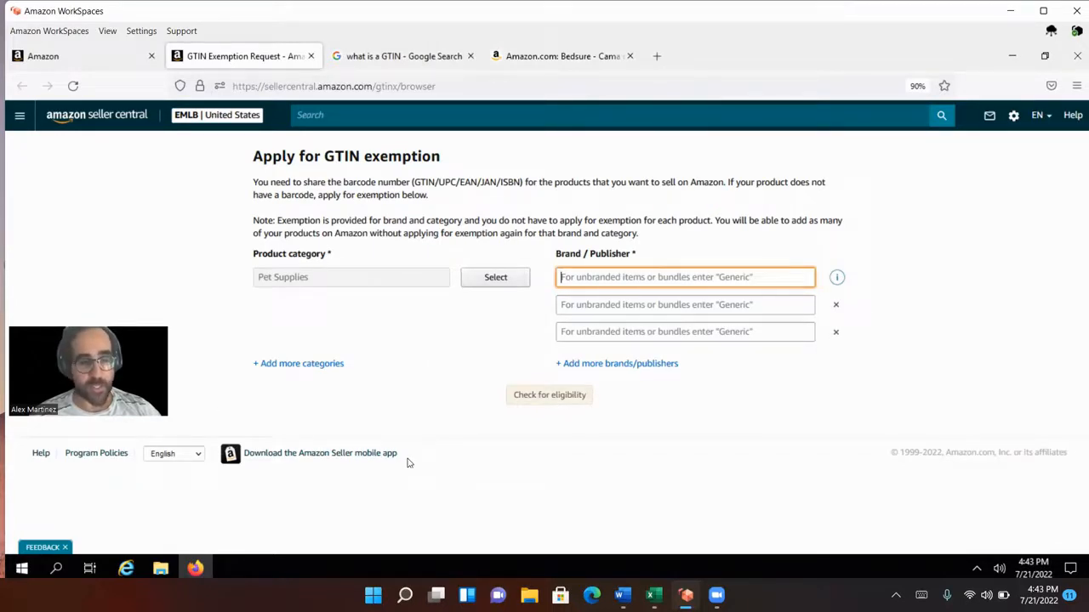
mouse_move(357, 485)
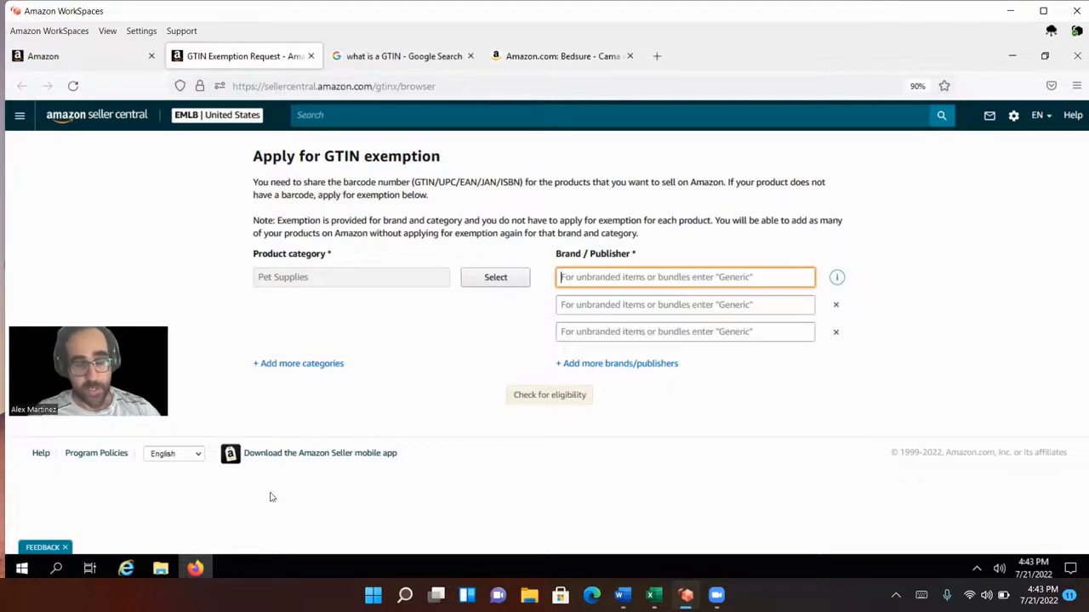
mouse_move(230, 500)
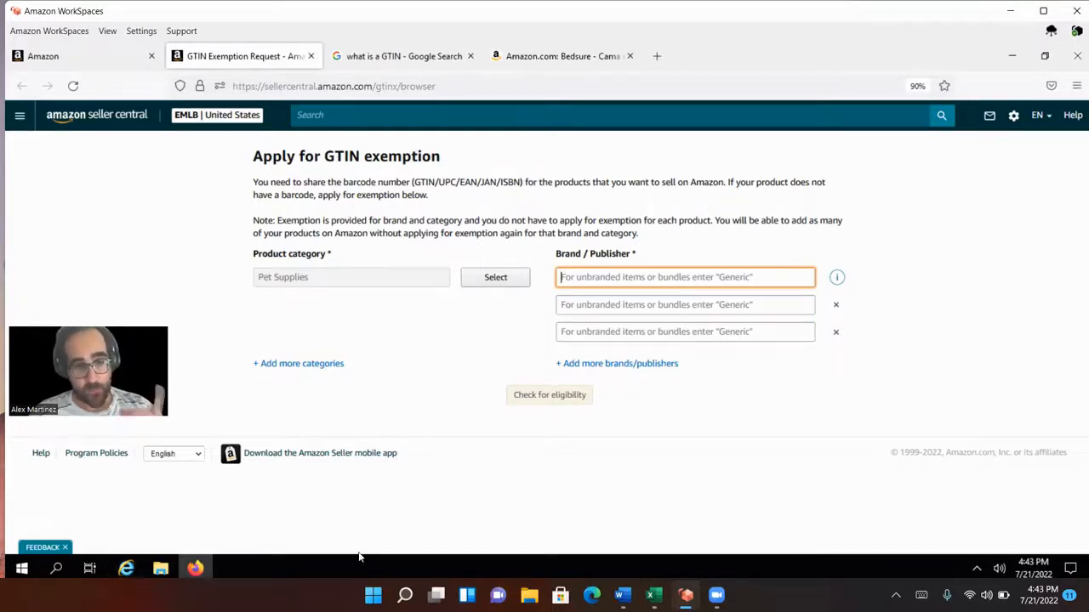
mouse_move(645, 477)
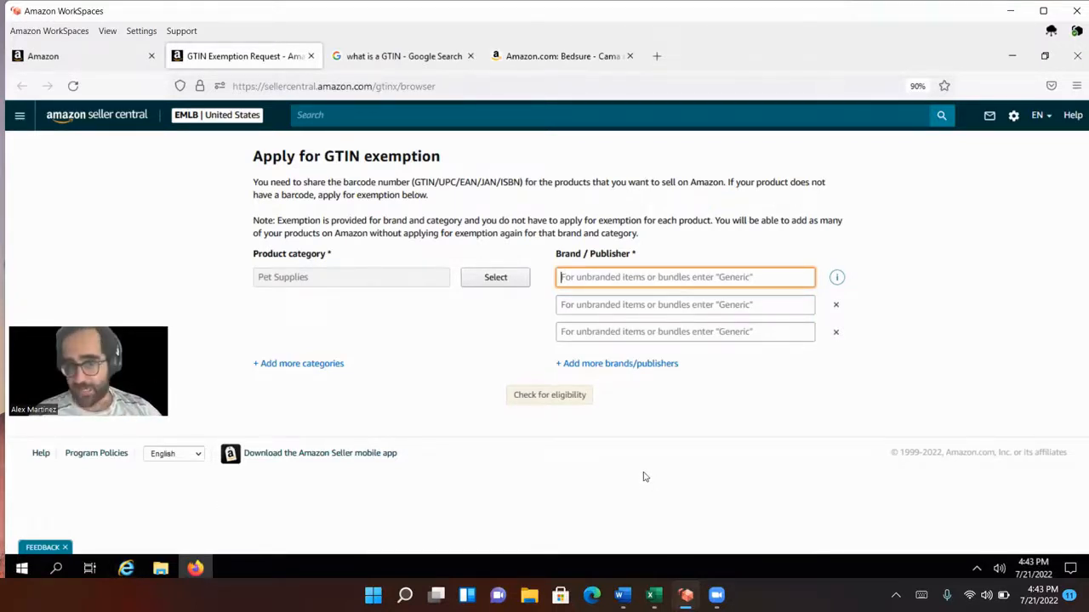
mouse_move(823, 476)
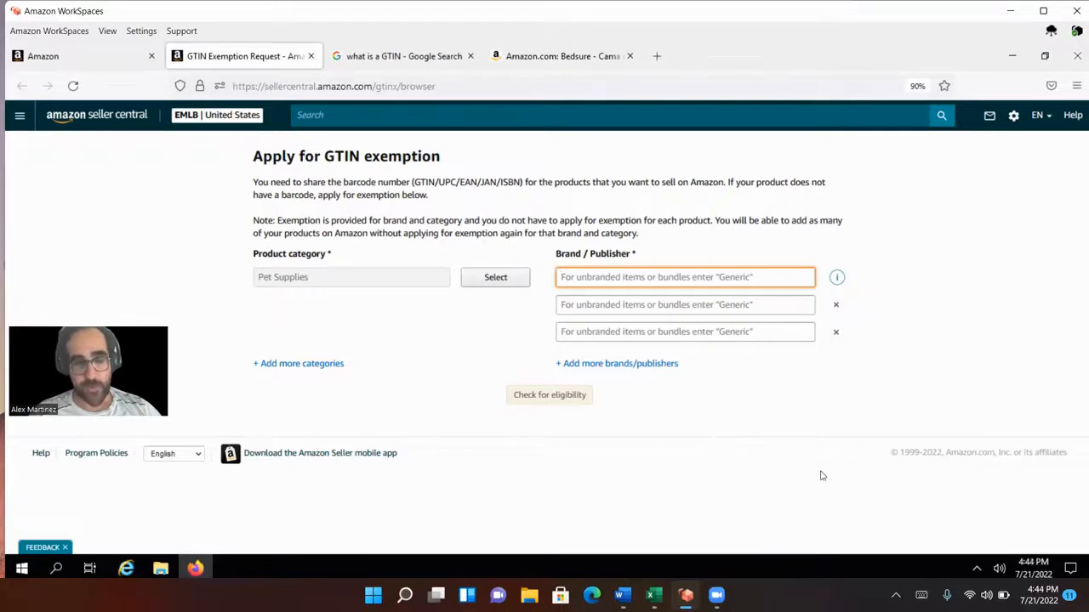